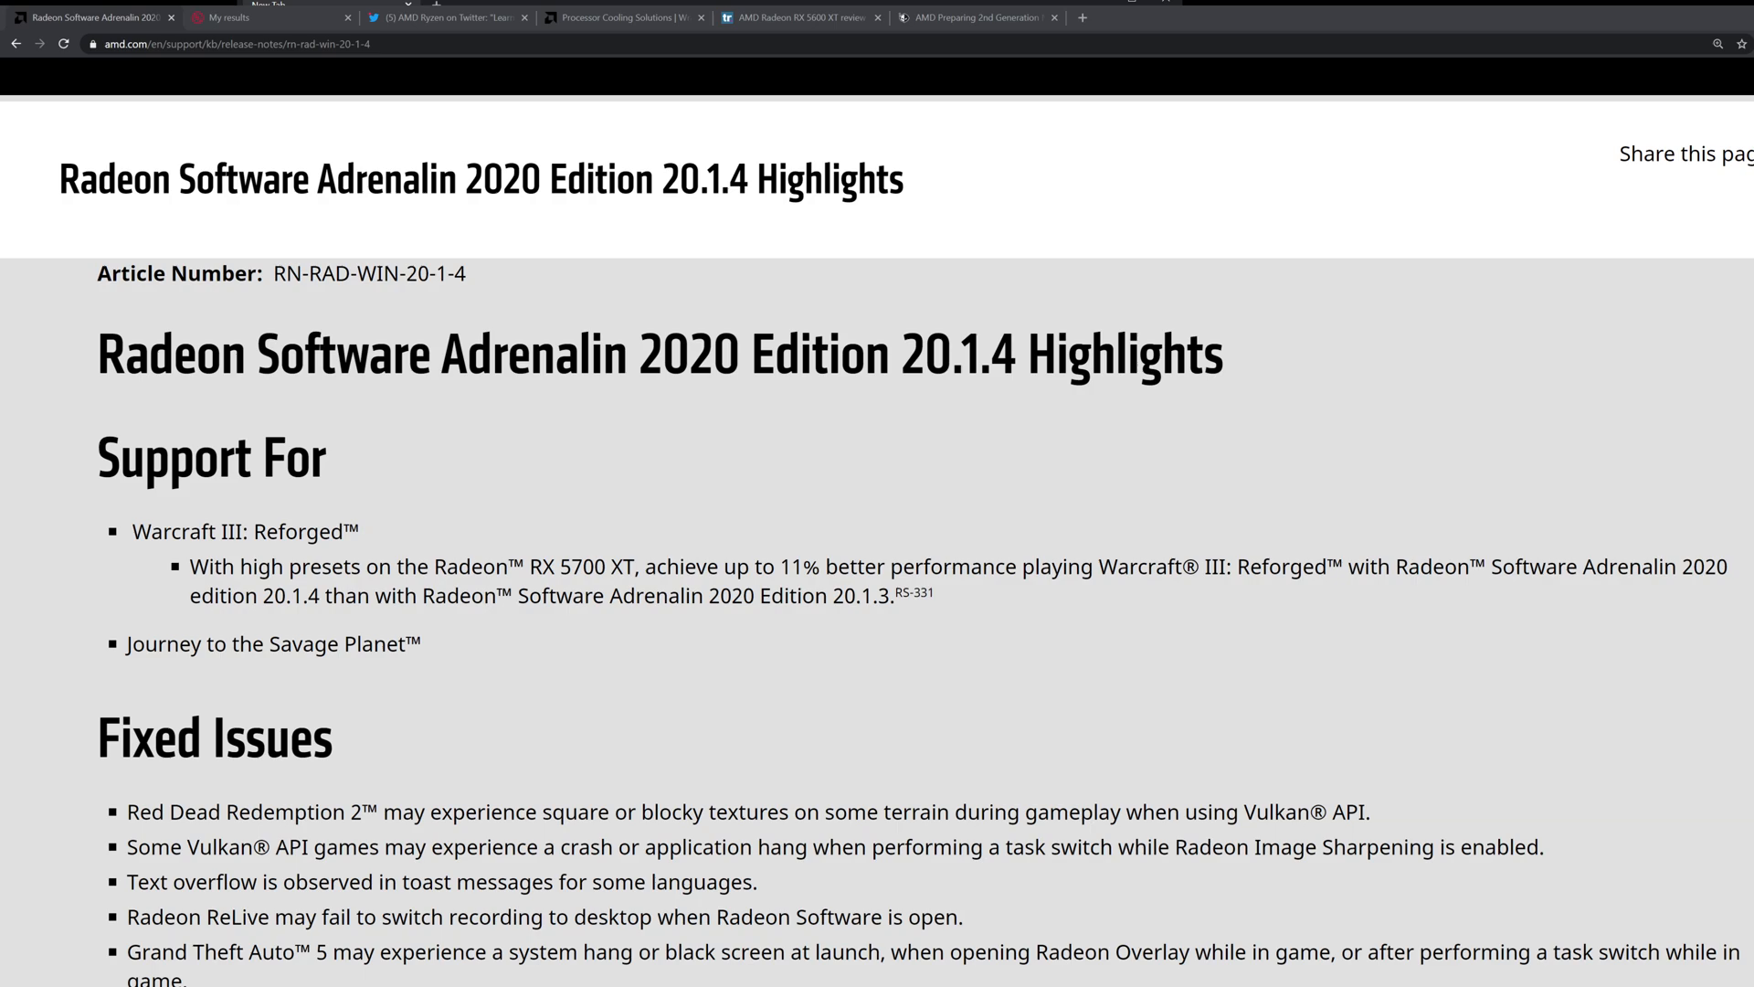
Step: Scroll the AMD Support page to the footnotes and highlight 'of Intel Core i9-9900K CPU'
scroll("down", 3)
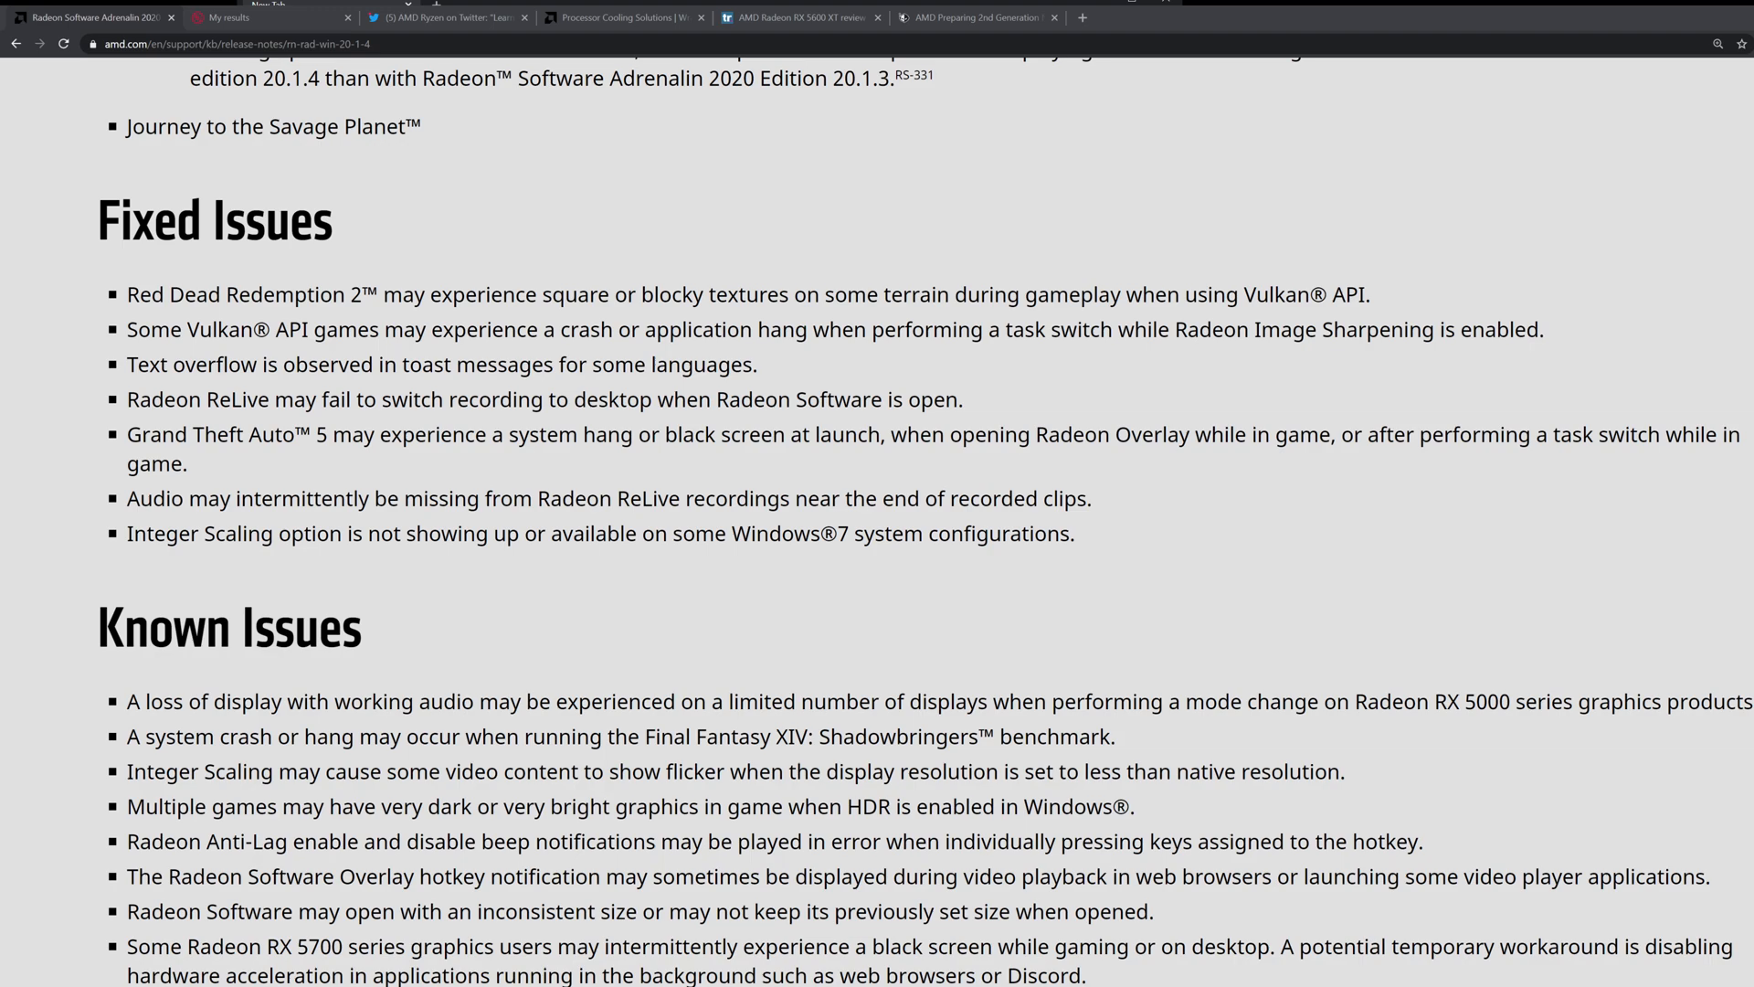
double_click(1016, 533)
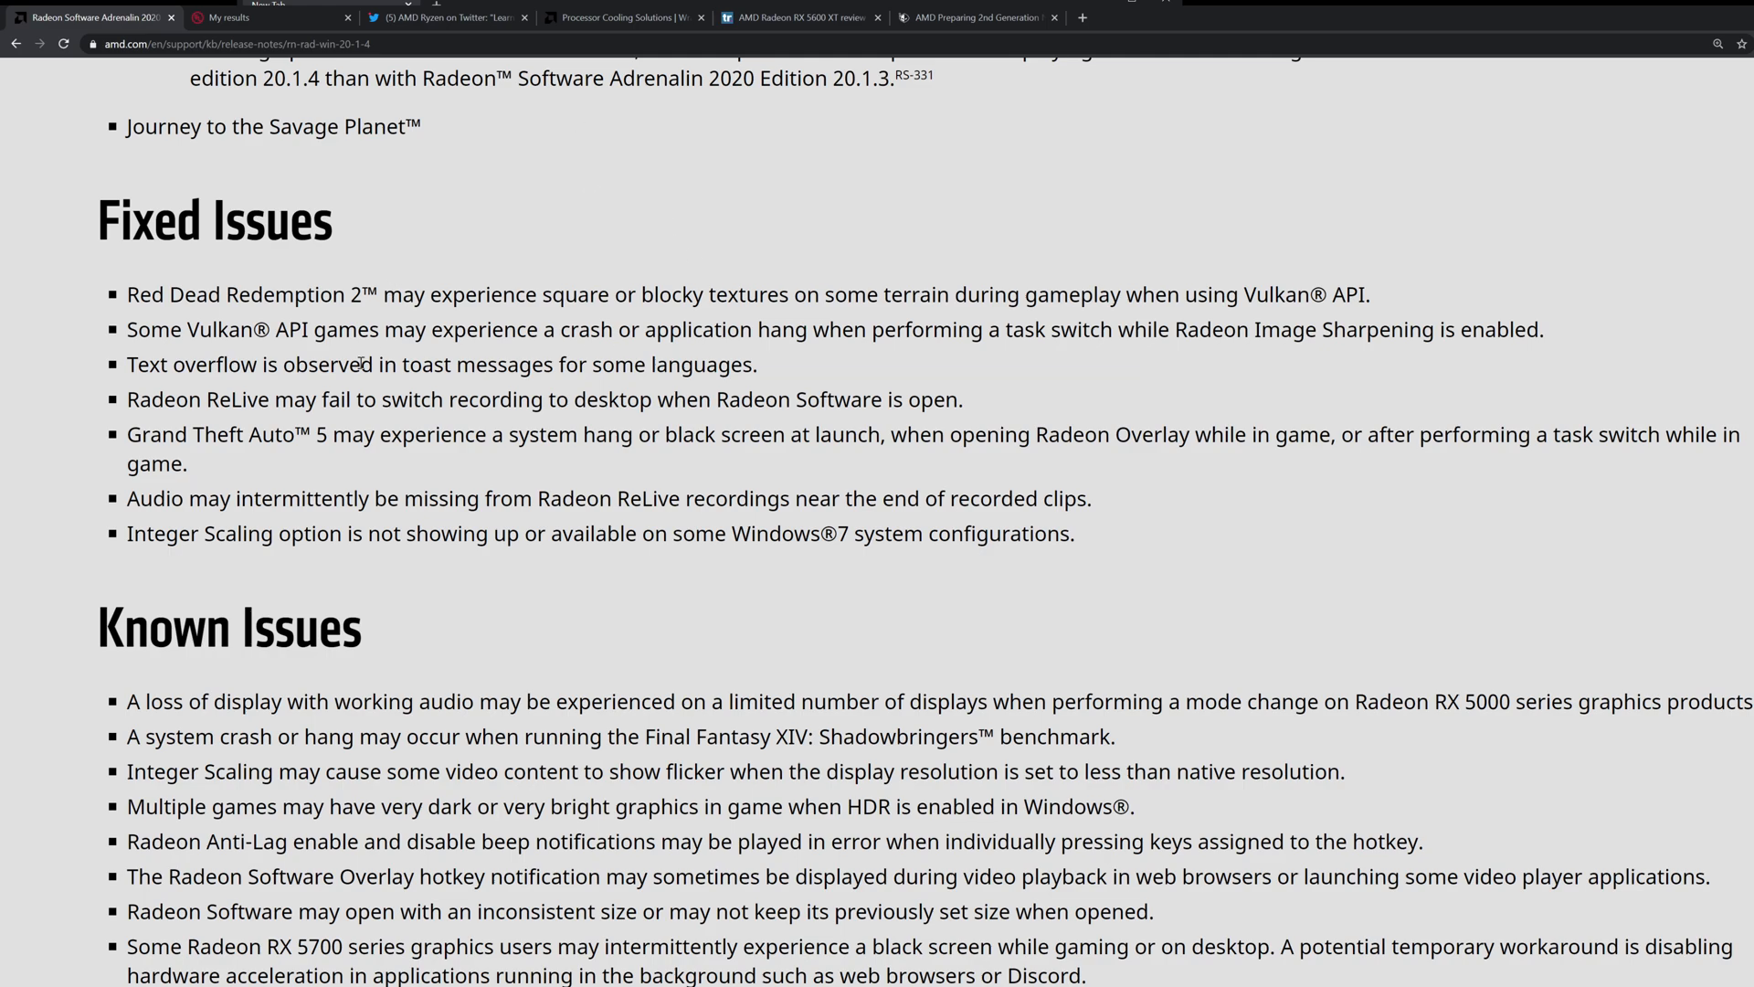
scroll("down", 3)
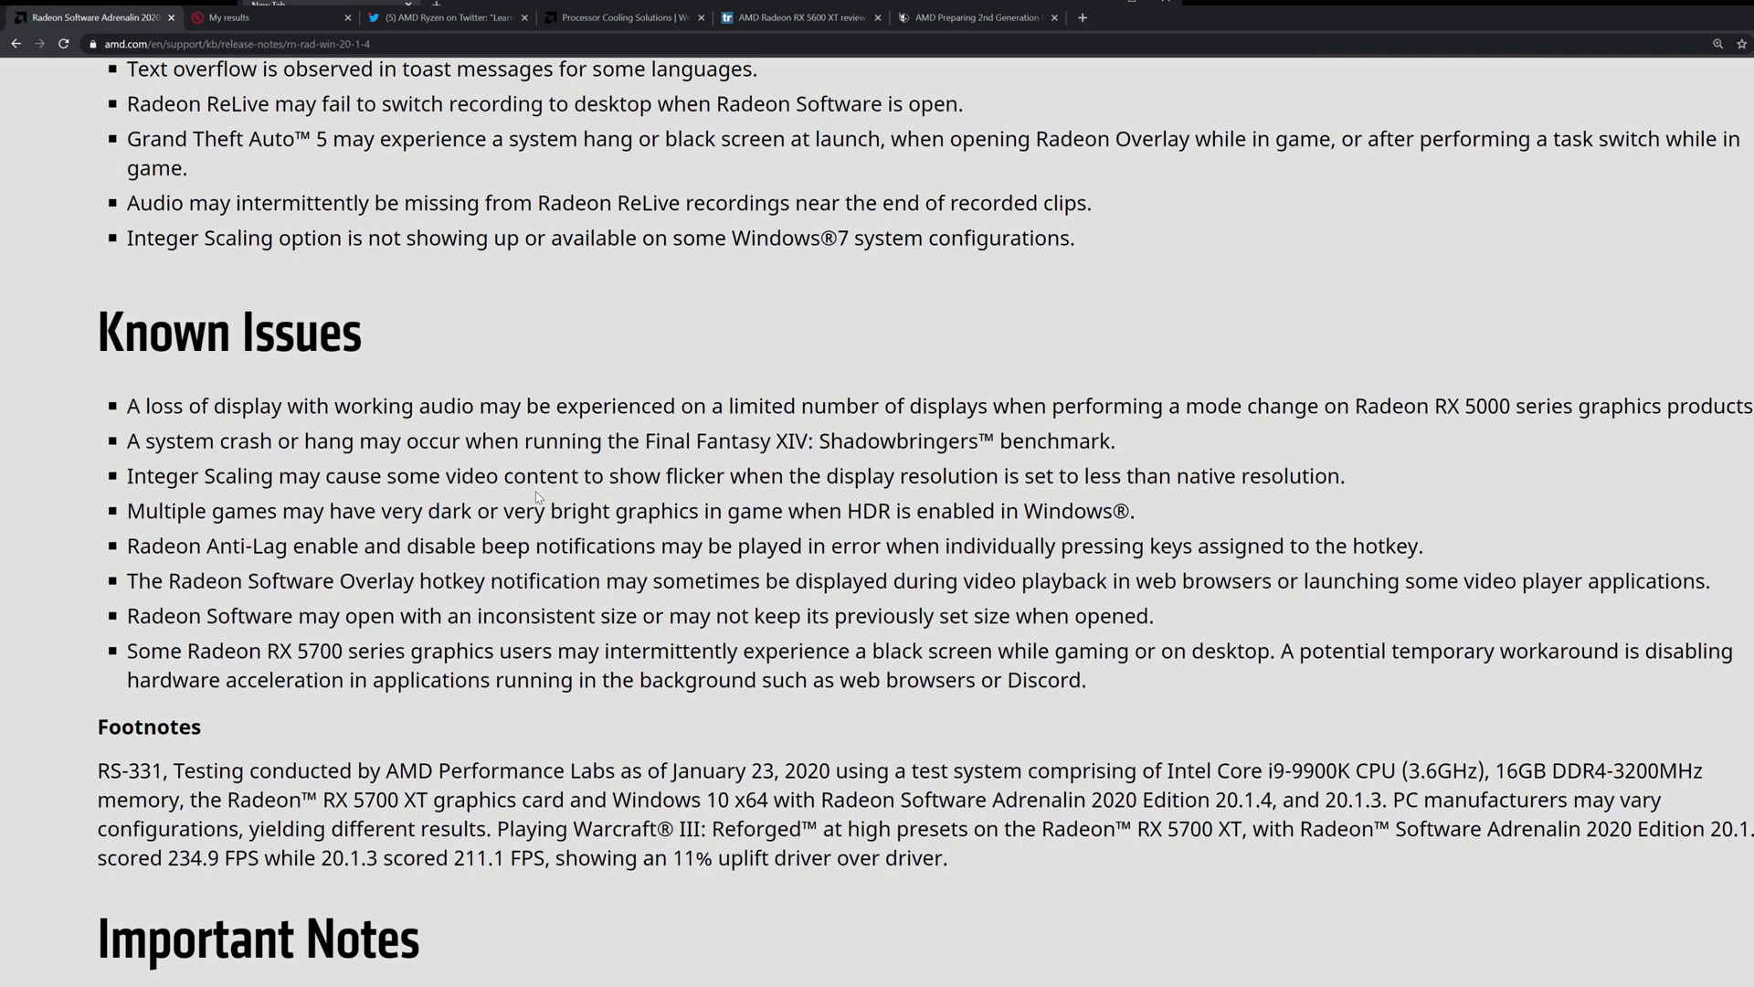
scroll("down", 3)
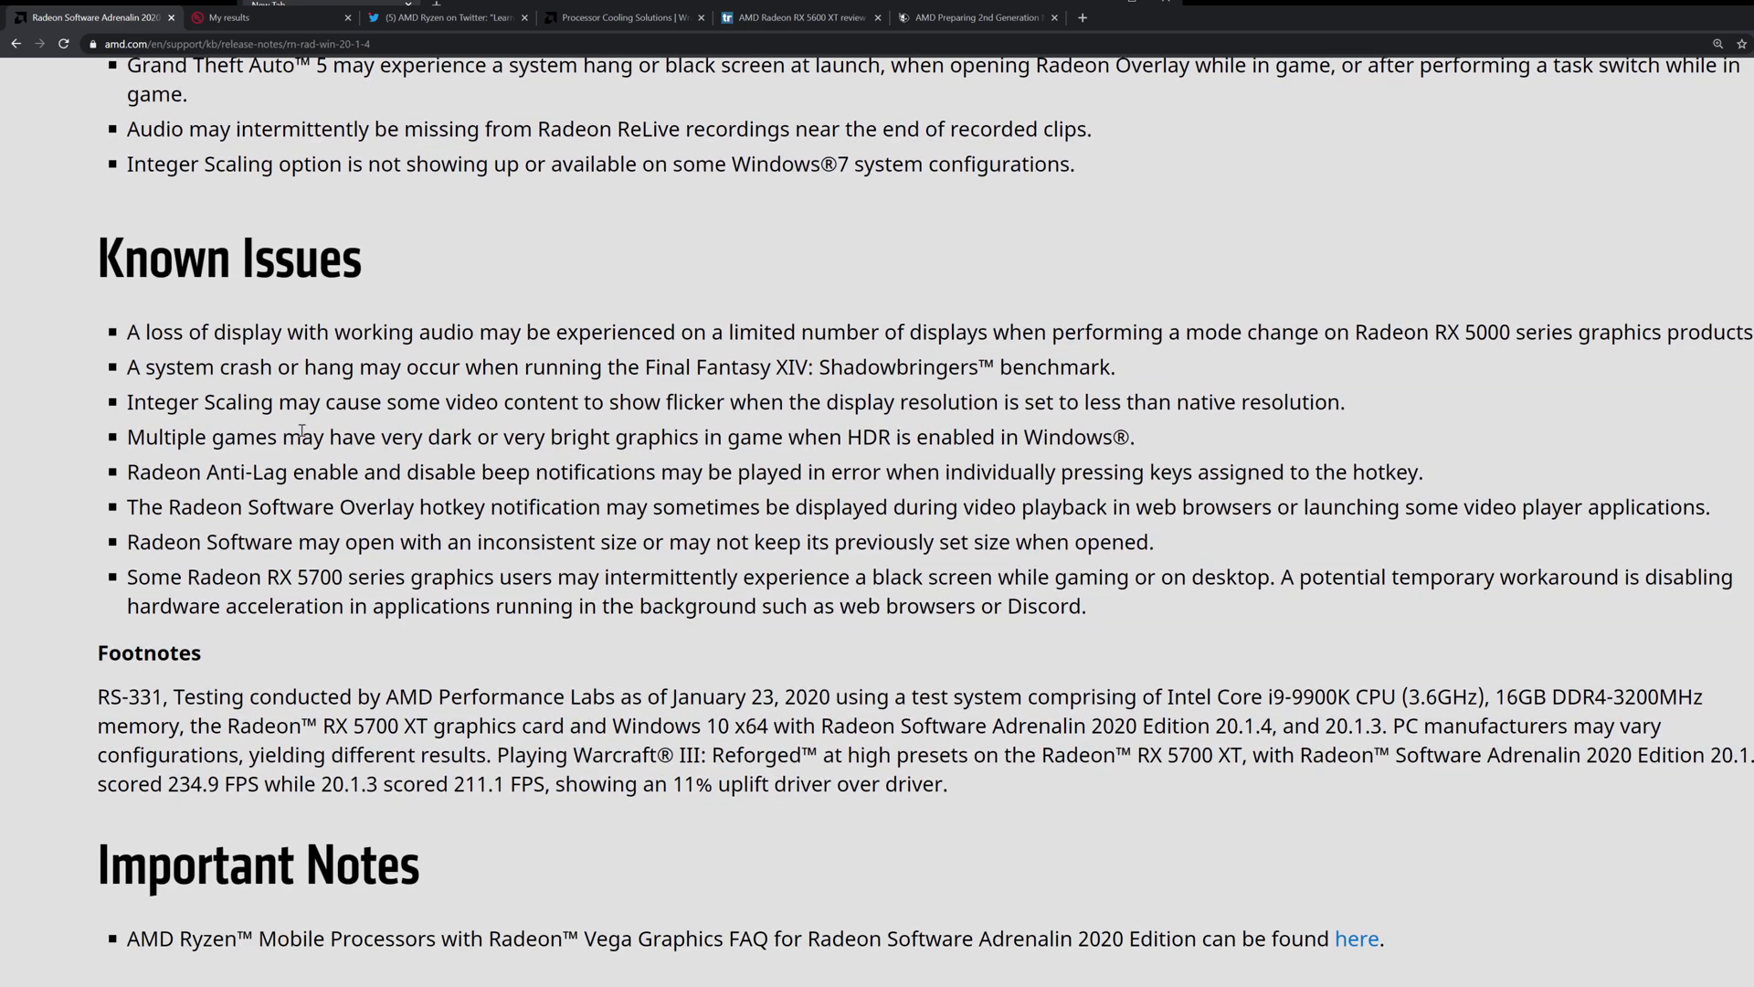
scroll("down", 3)
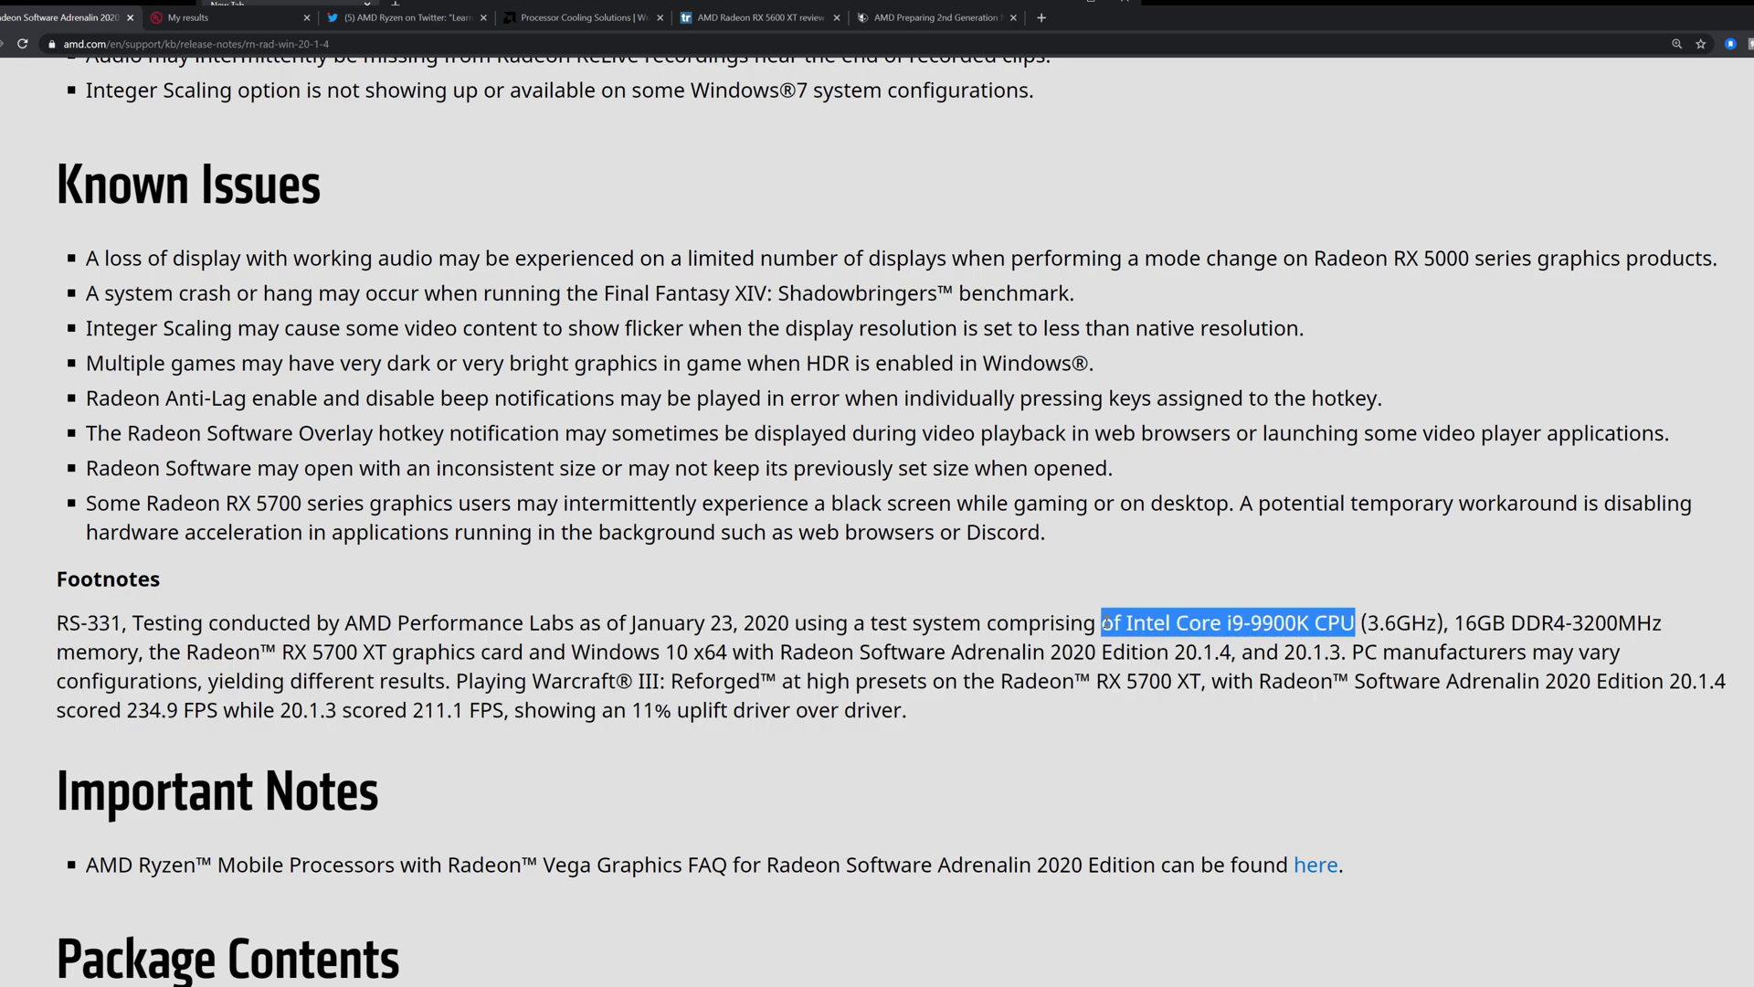
mouse_move(1210, 552)
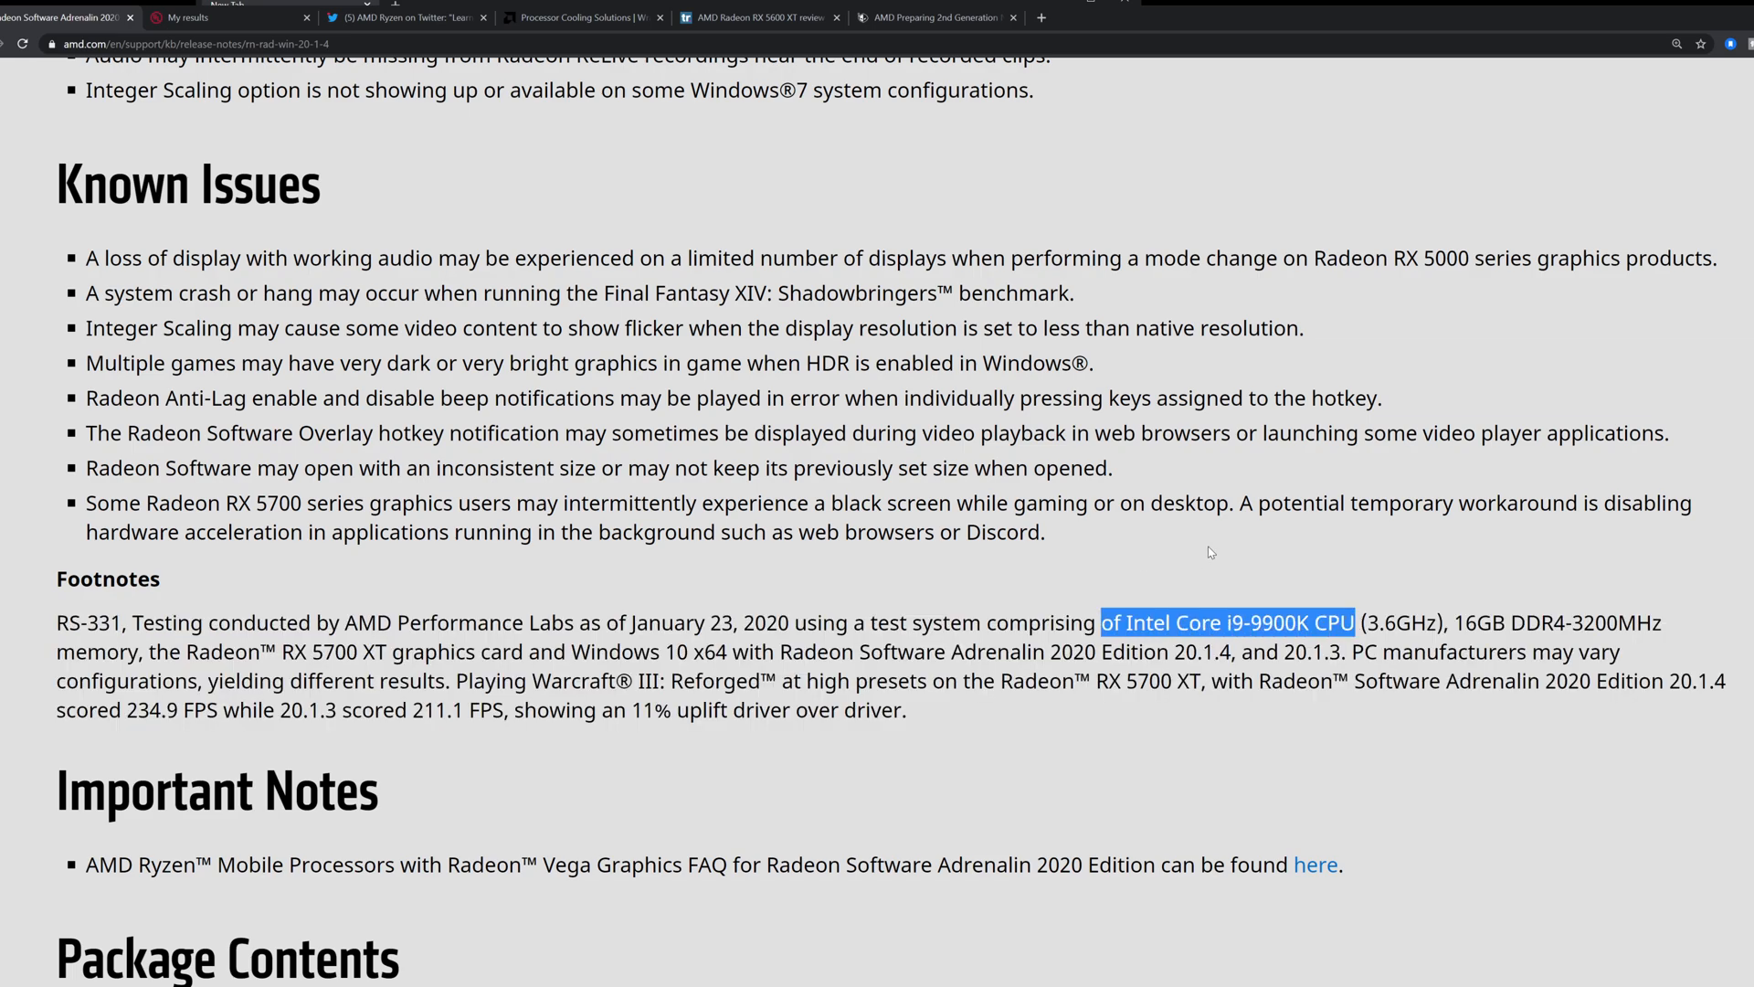
mouse_move(1719, 854)
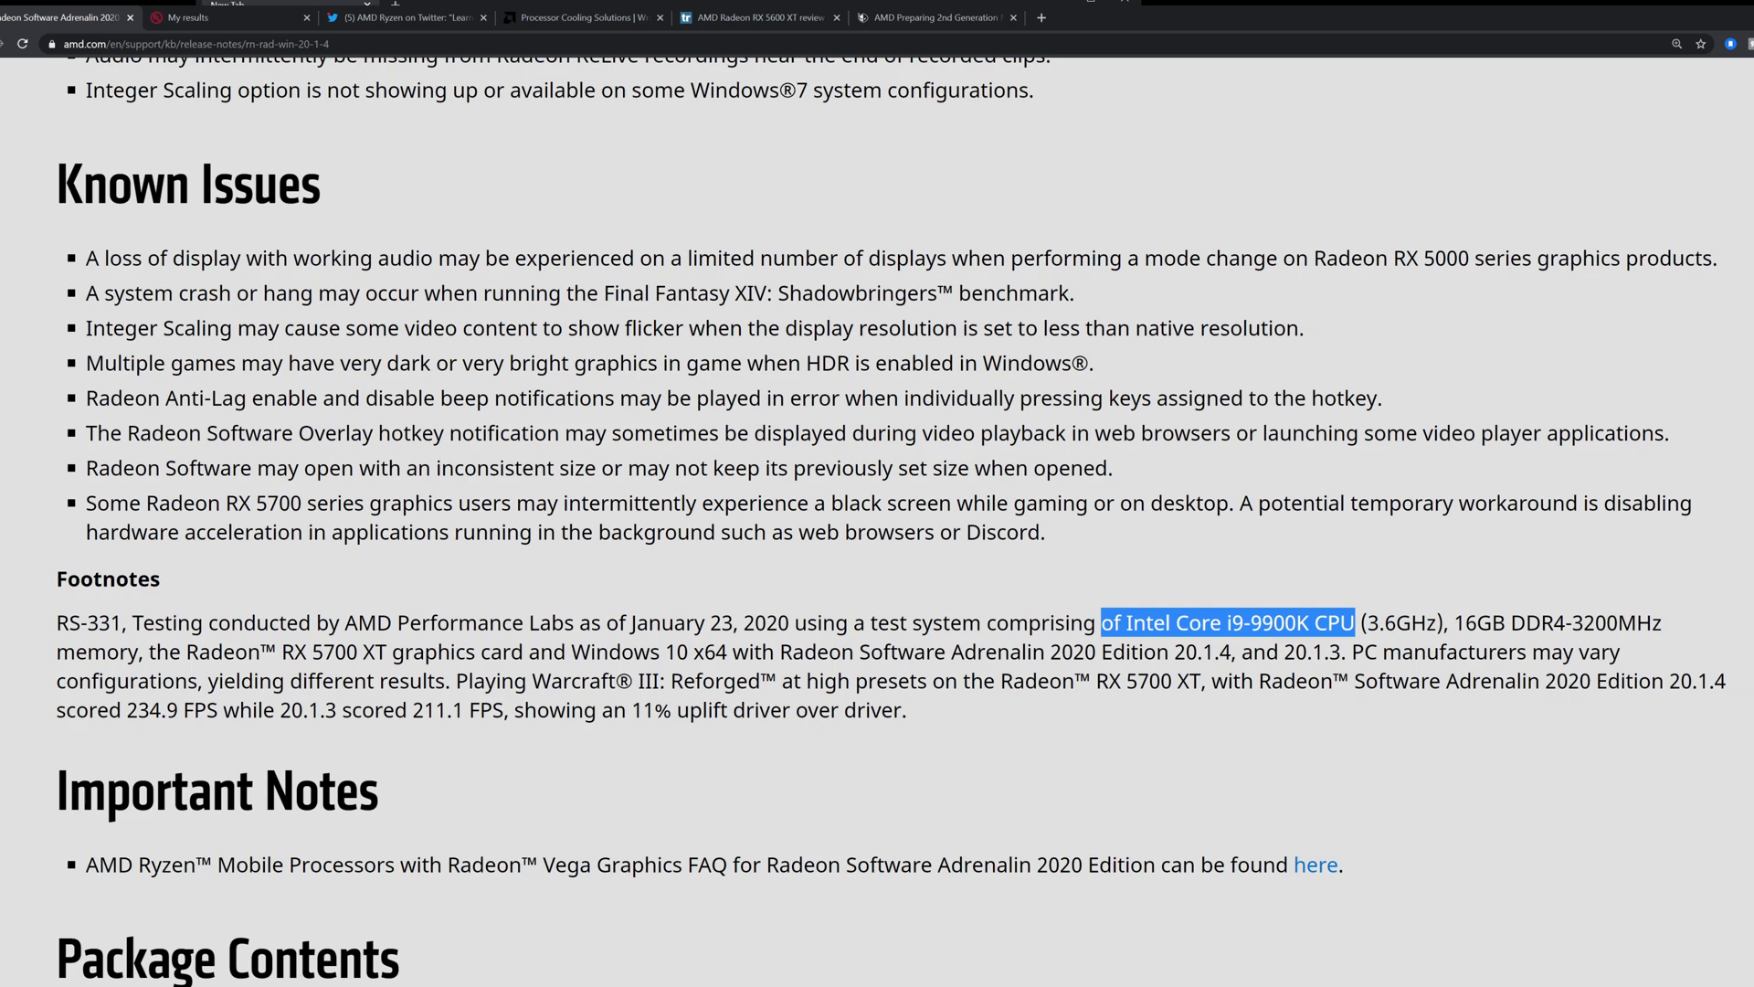
scroll("down", 3)
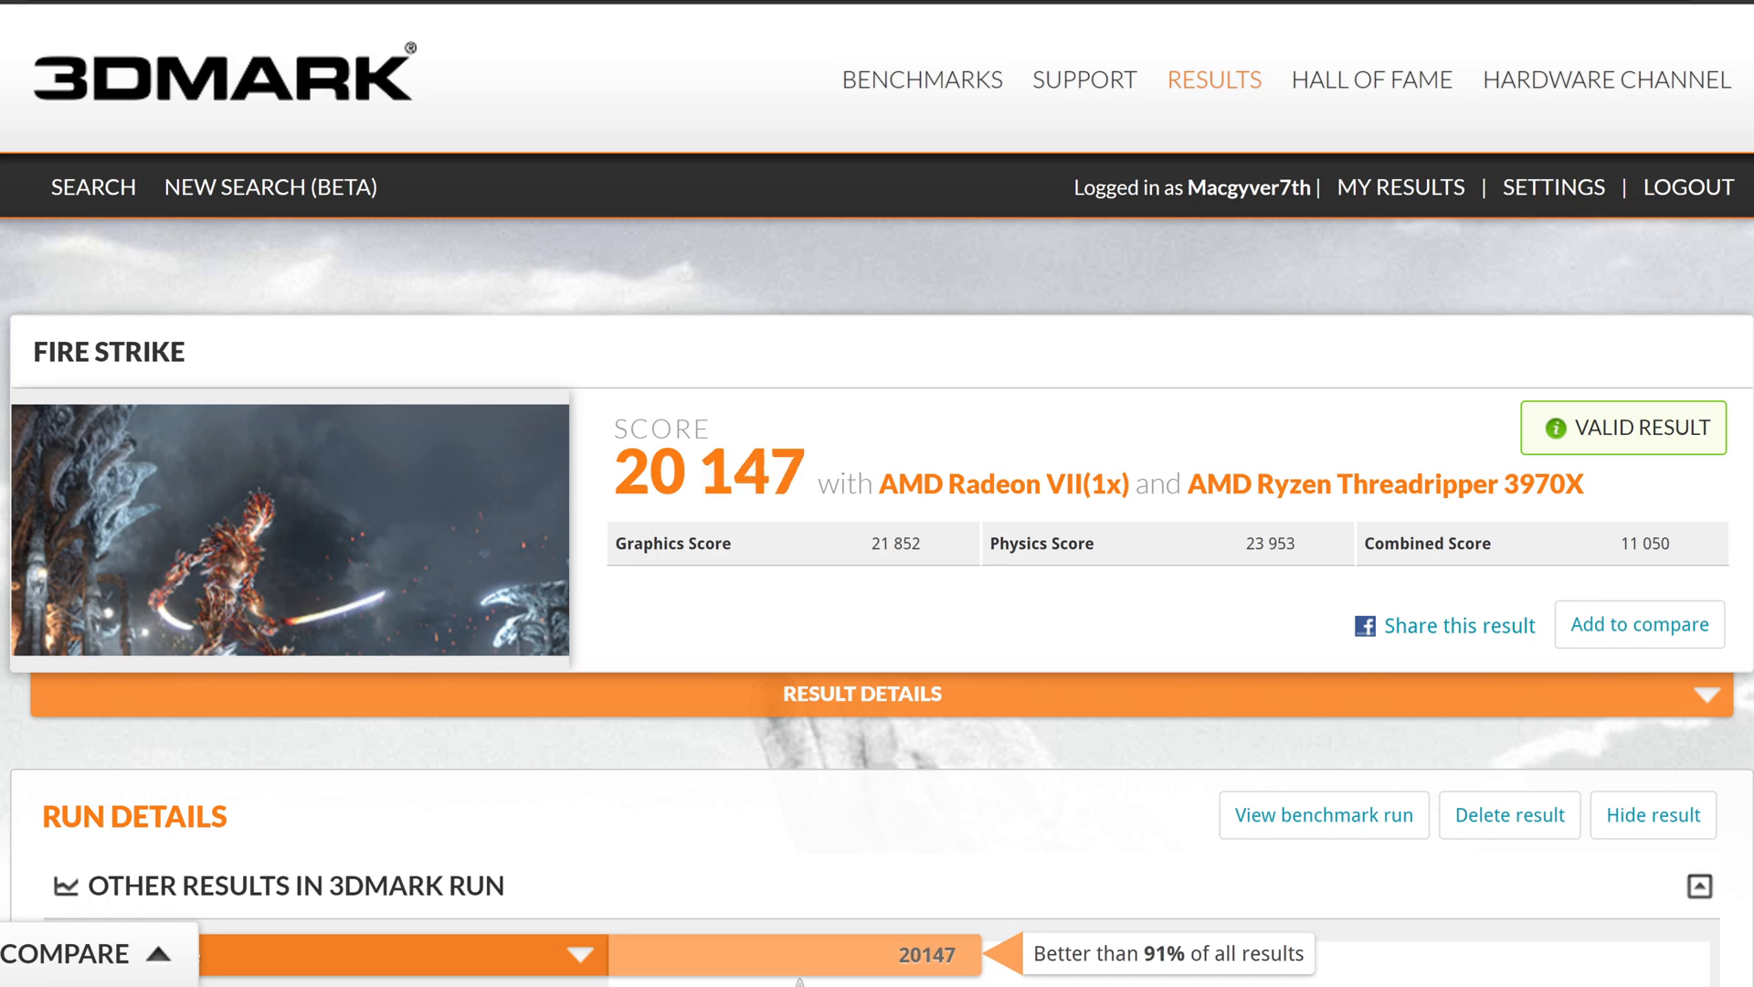
mouse_move(921, 79)
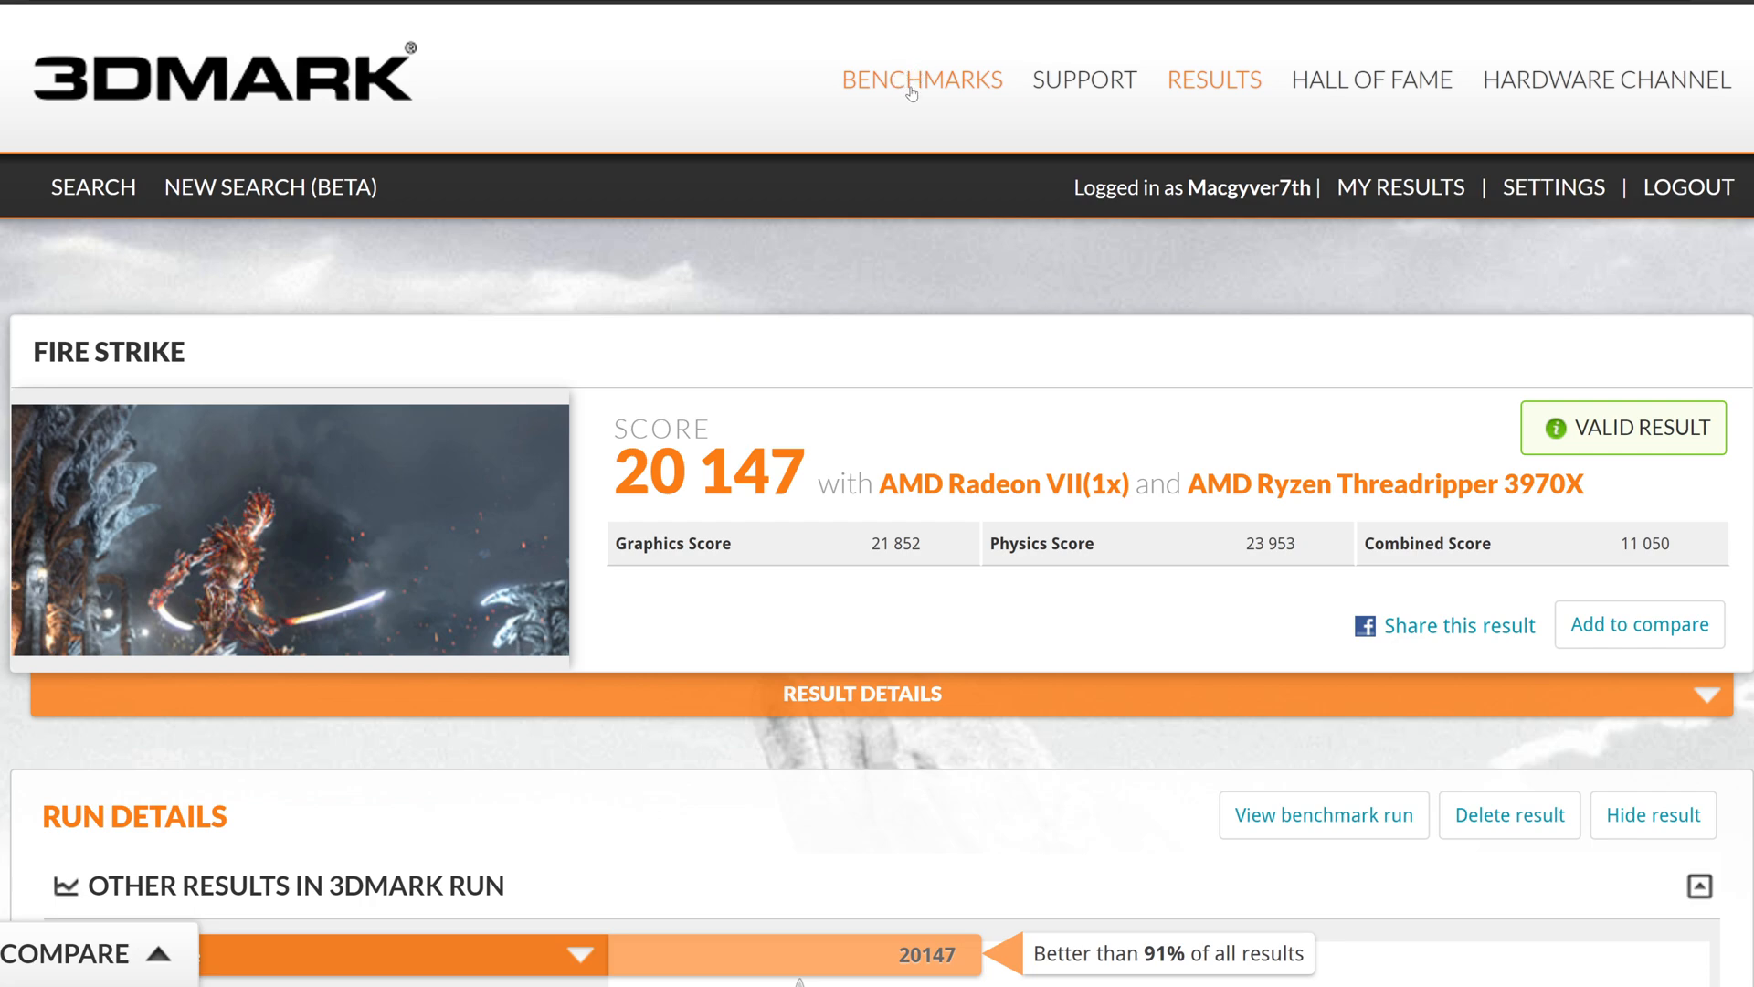
mouse_move(883, 98)
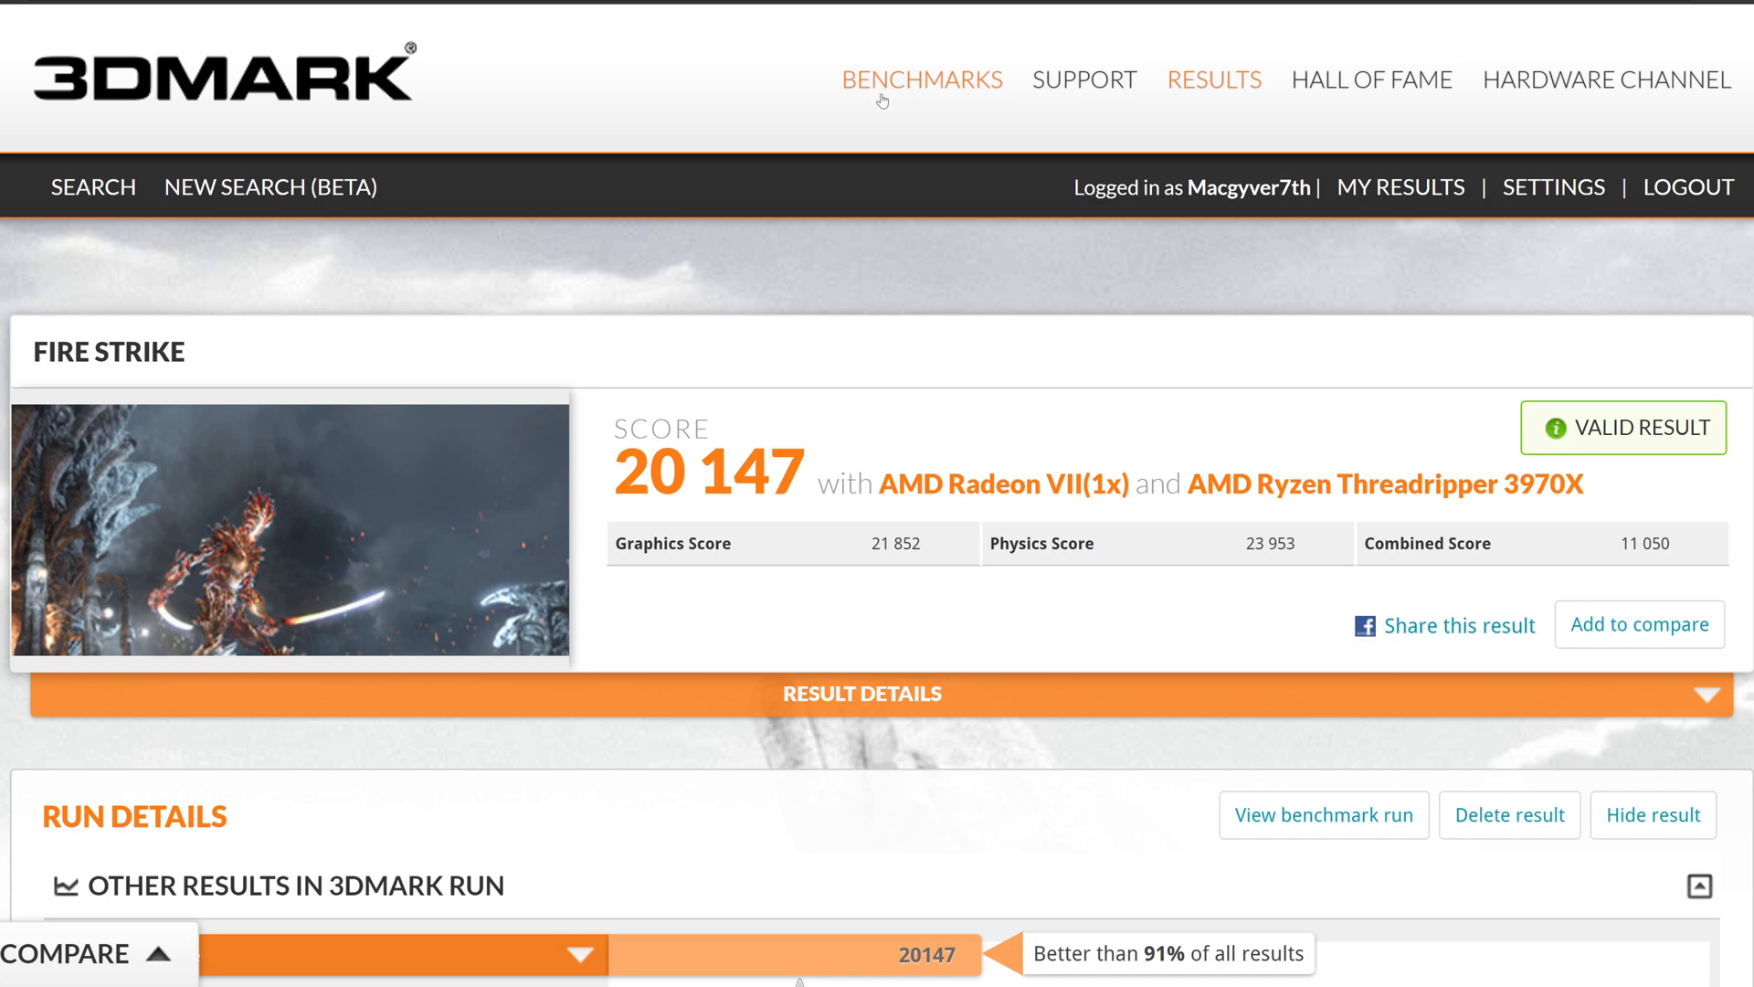
mouse_move(1111, 378)
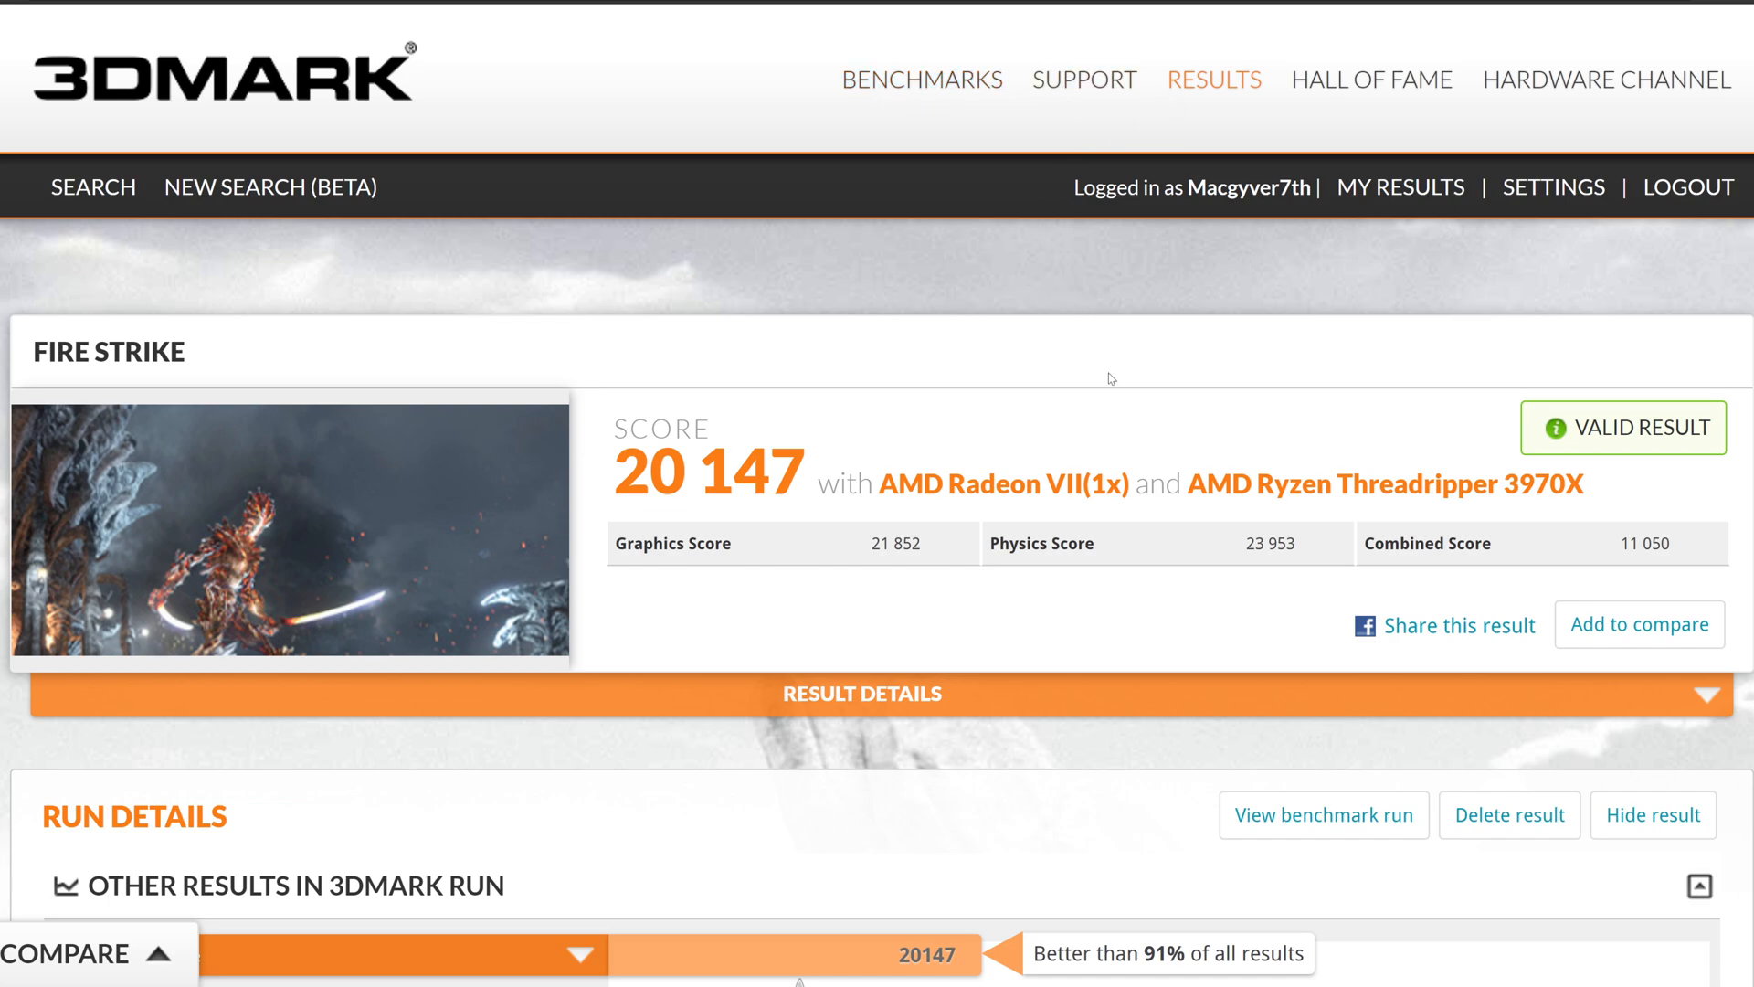
mouse_move(1133, 818)
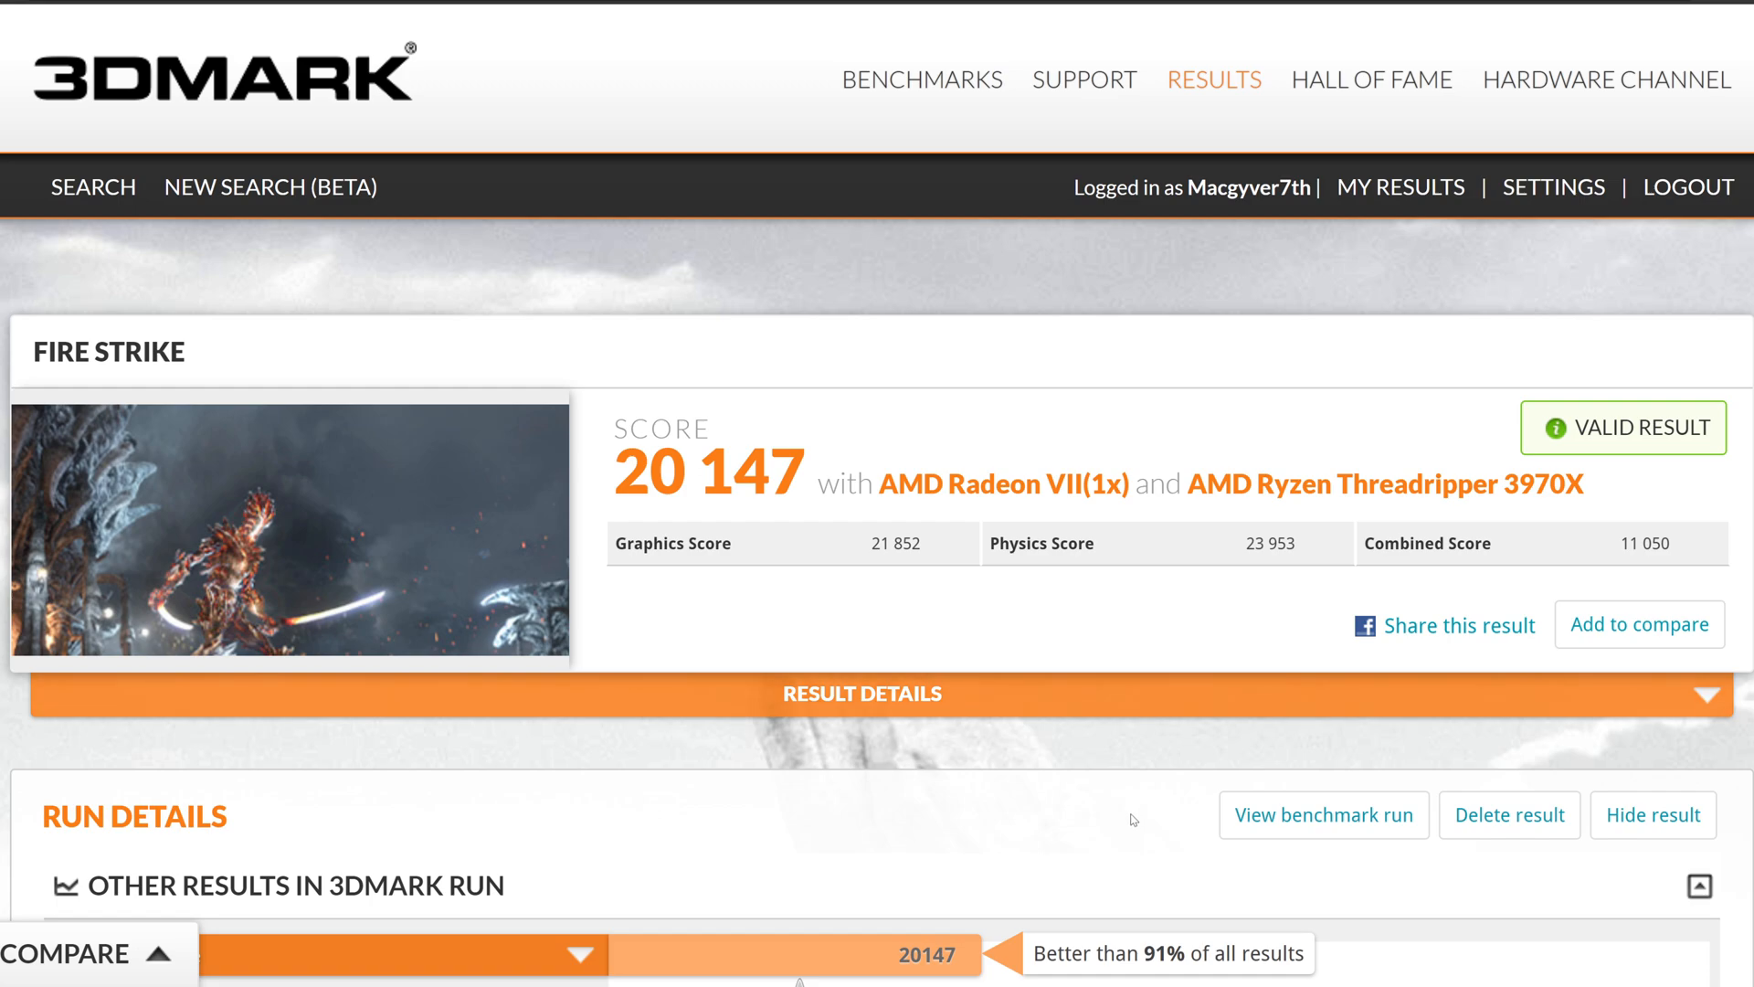
mouse_move(1146, 857)
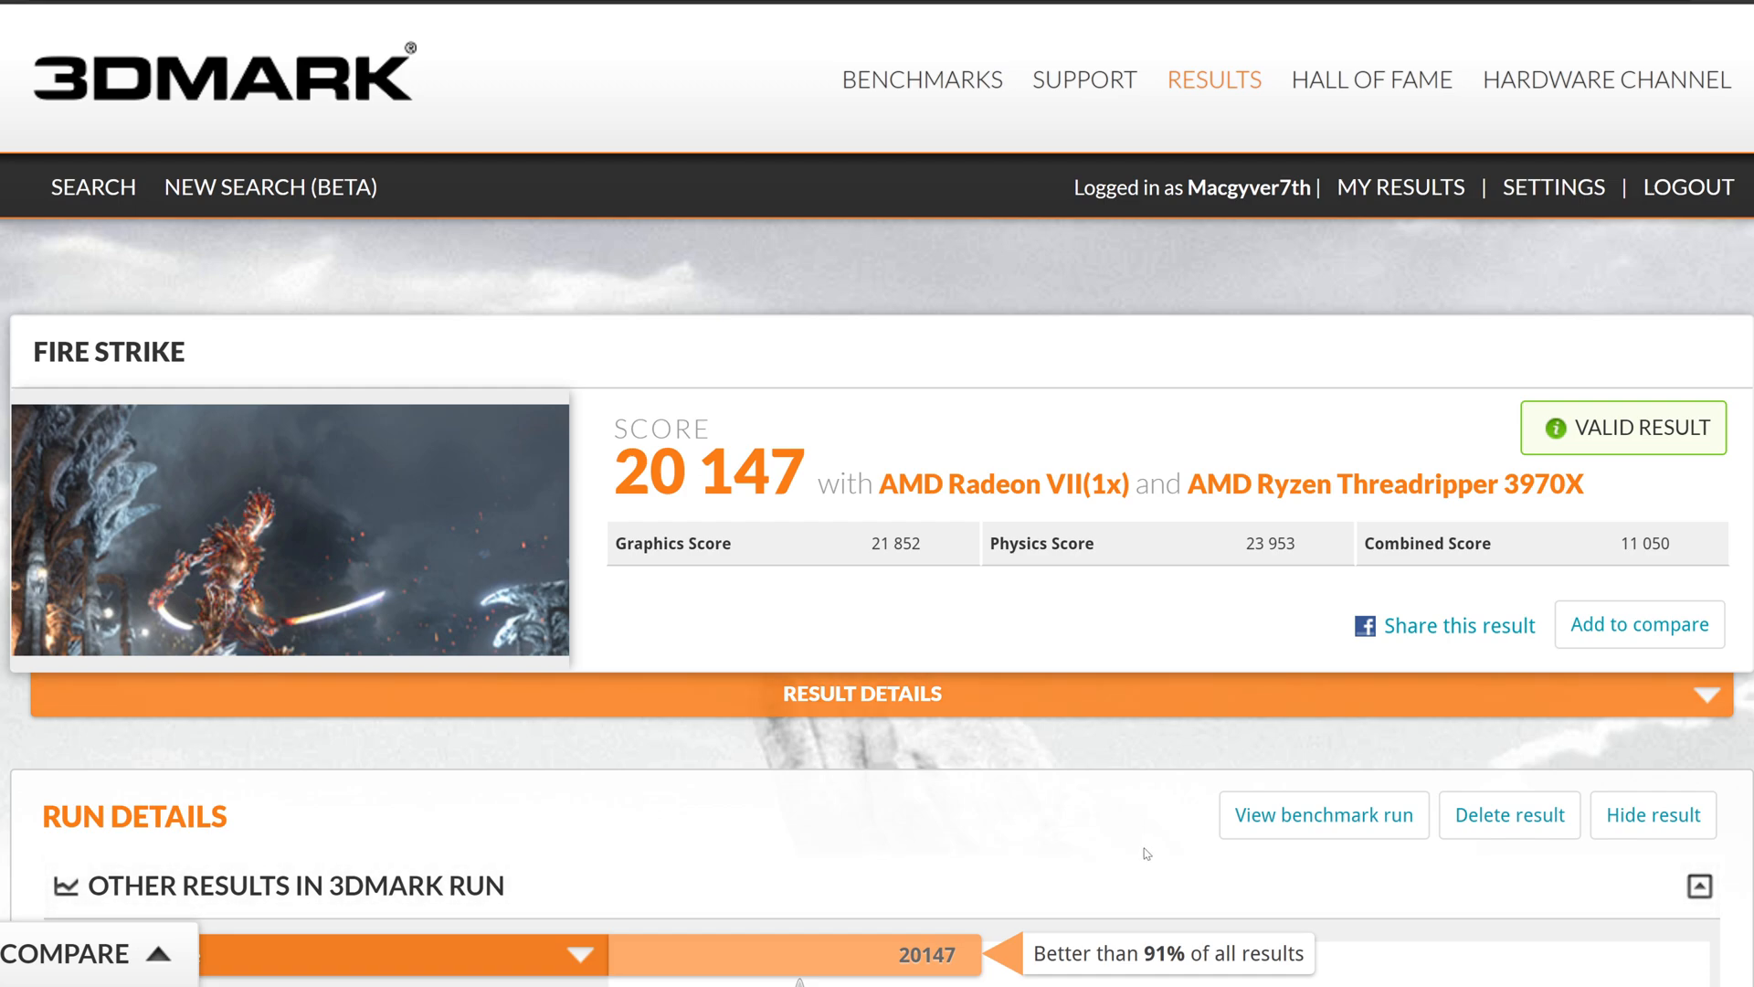
mouse_move(214, 195)
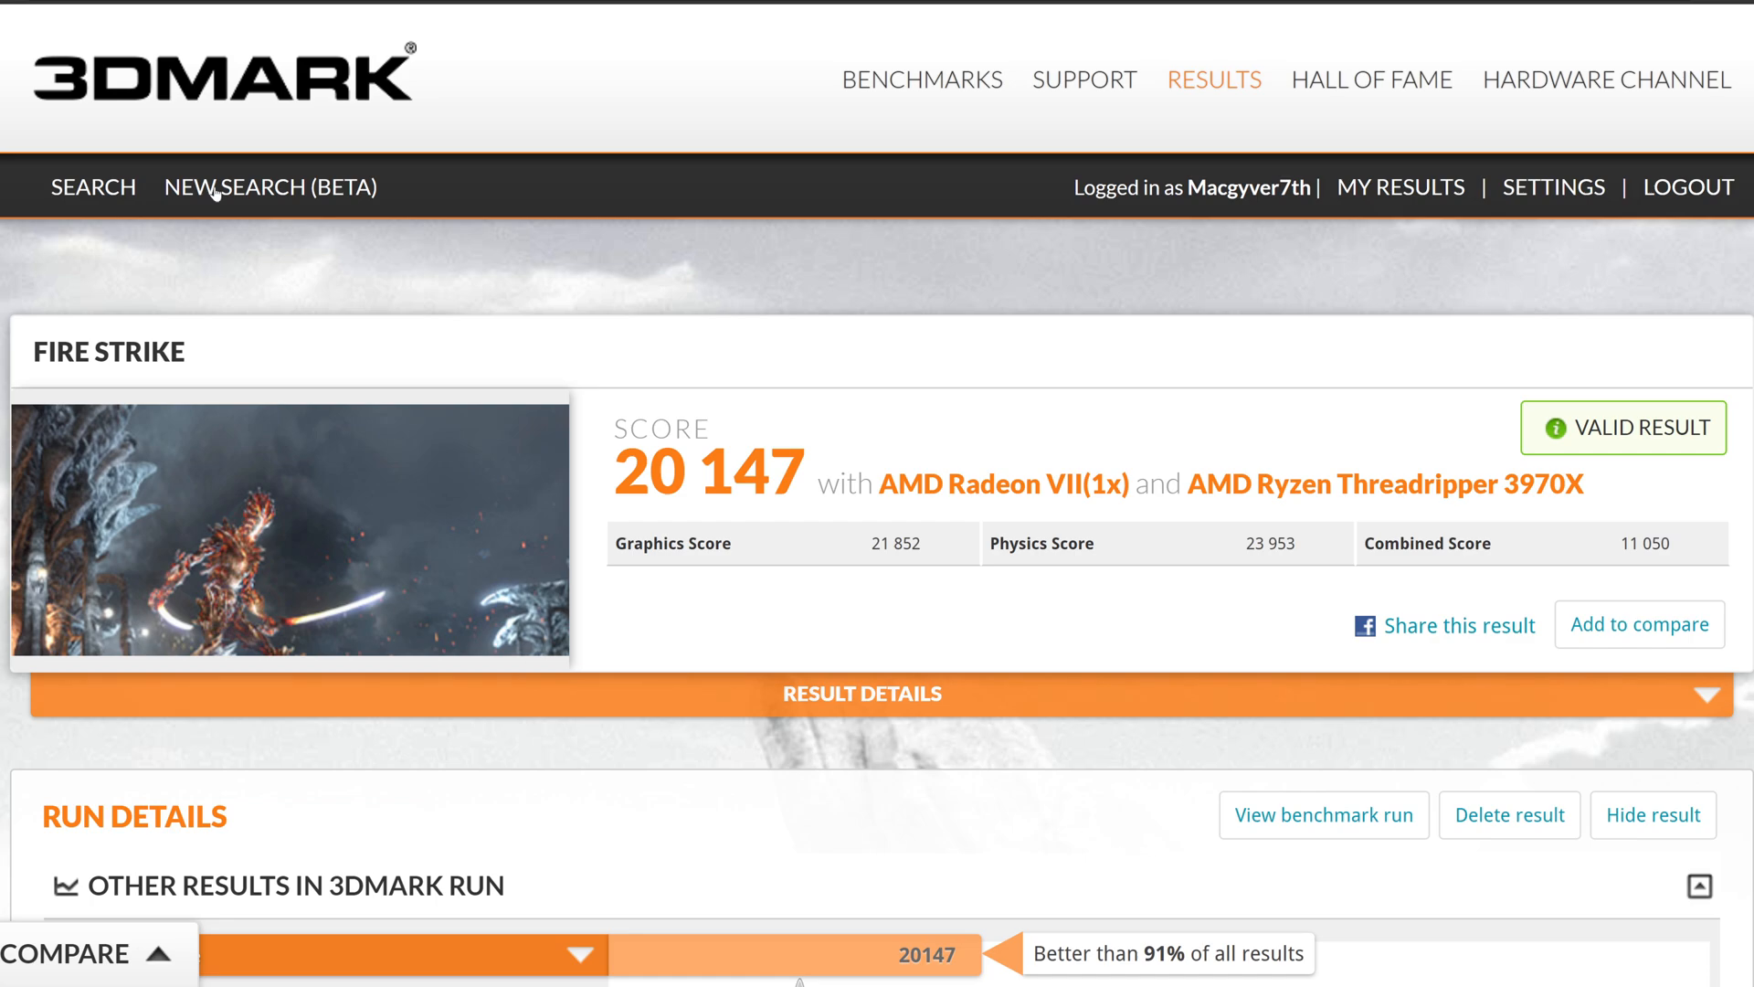
mouse_move(1486, 515)
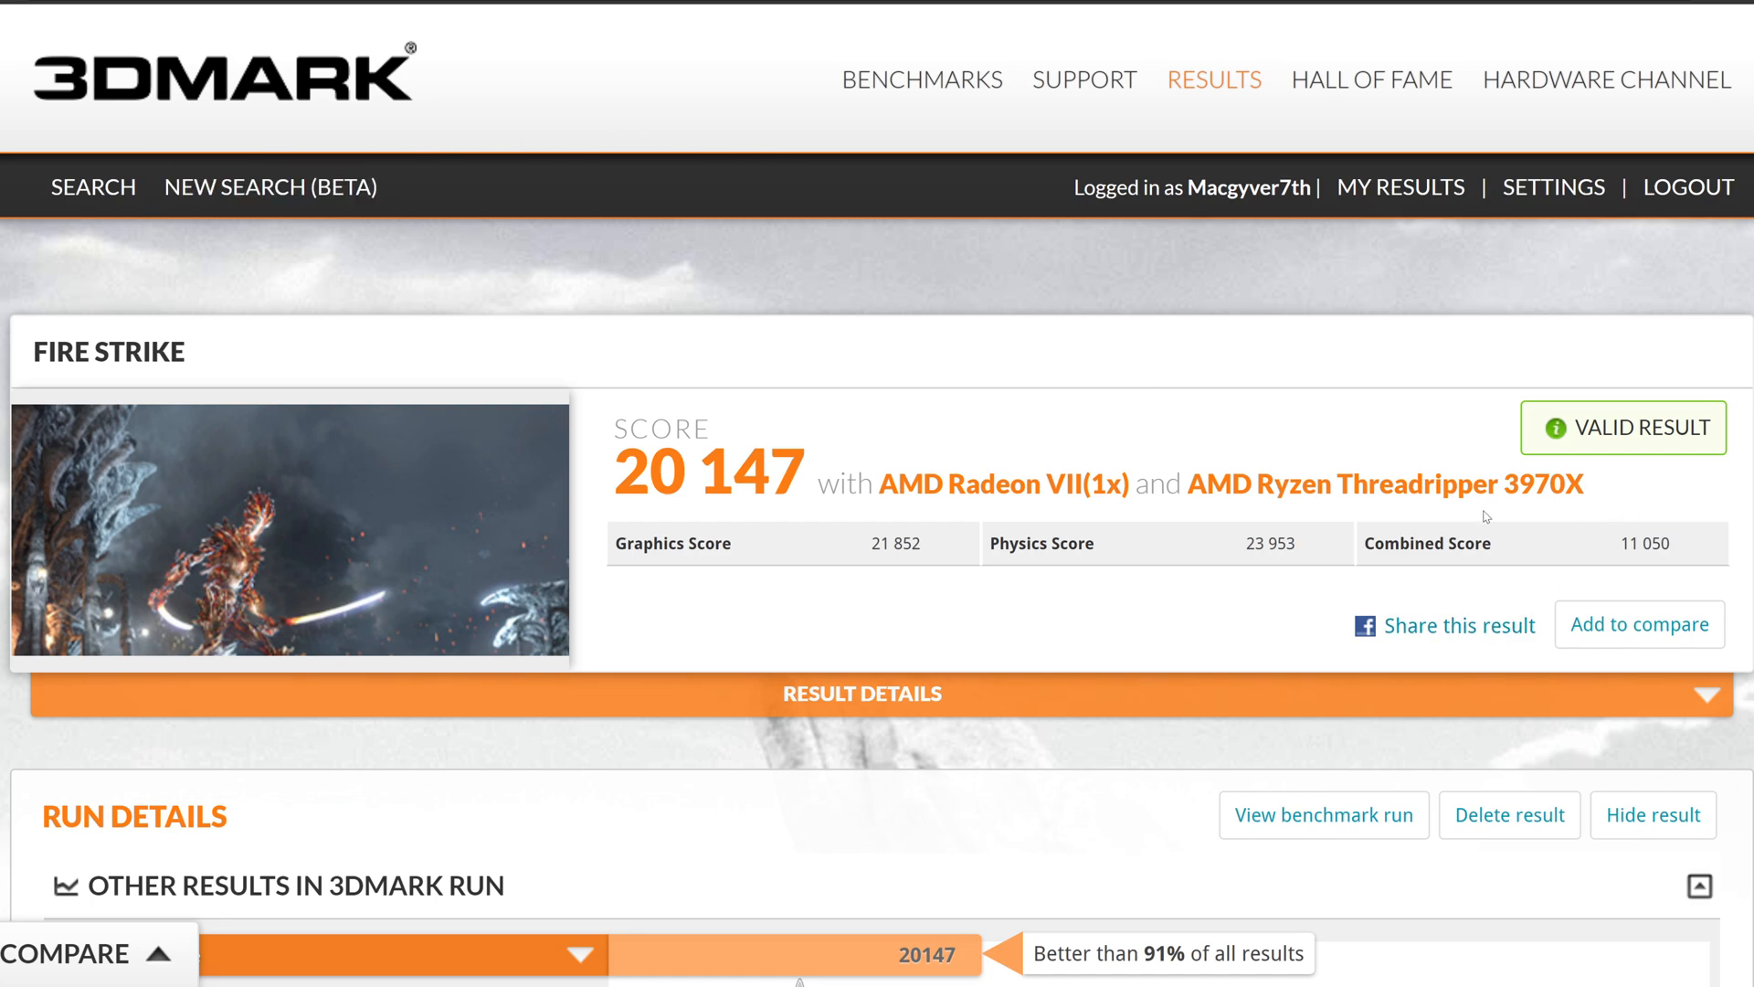
mouse_move(1270, 589)
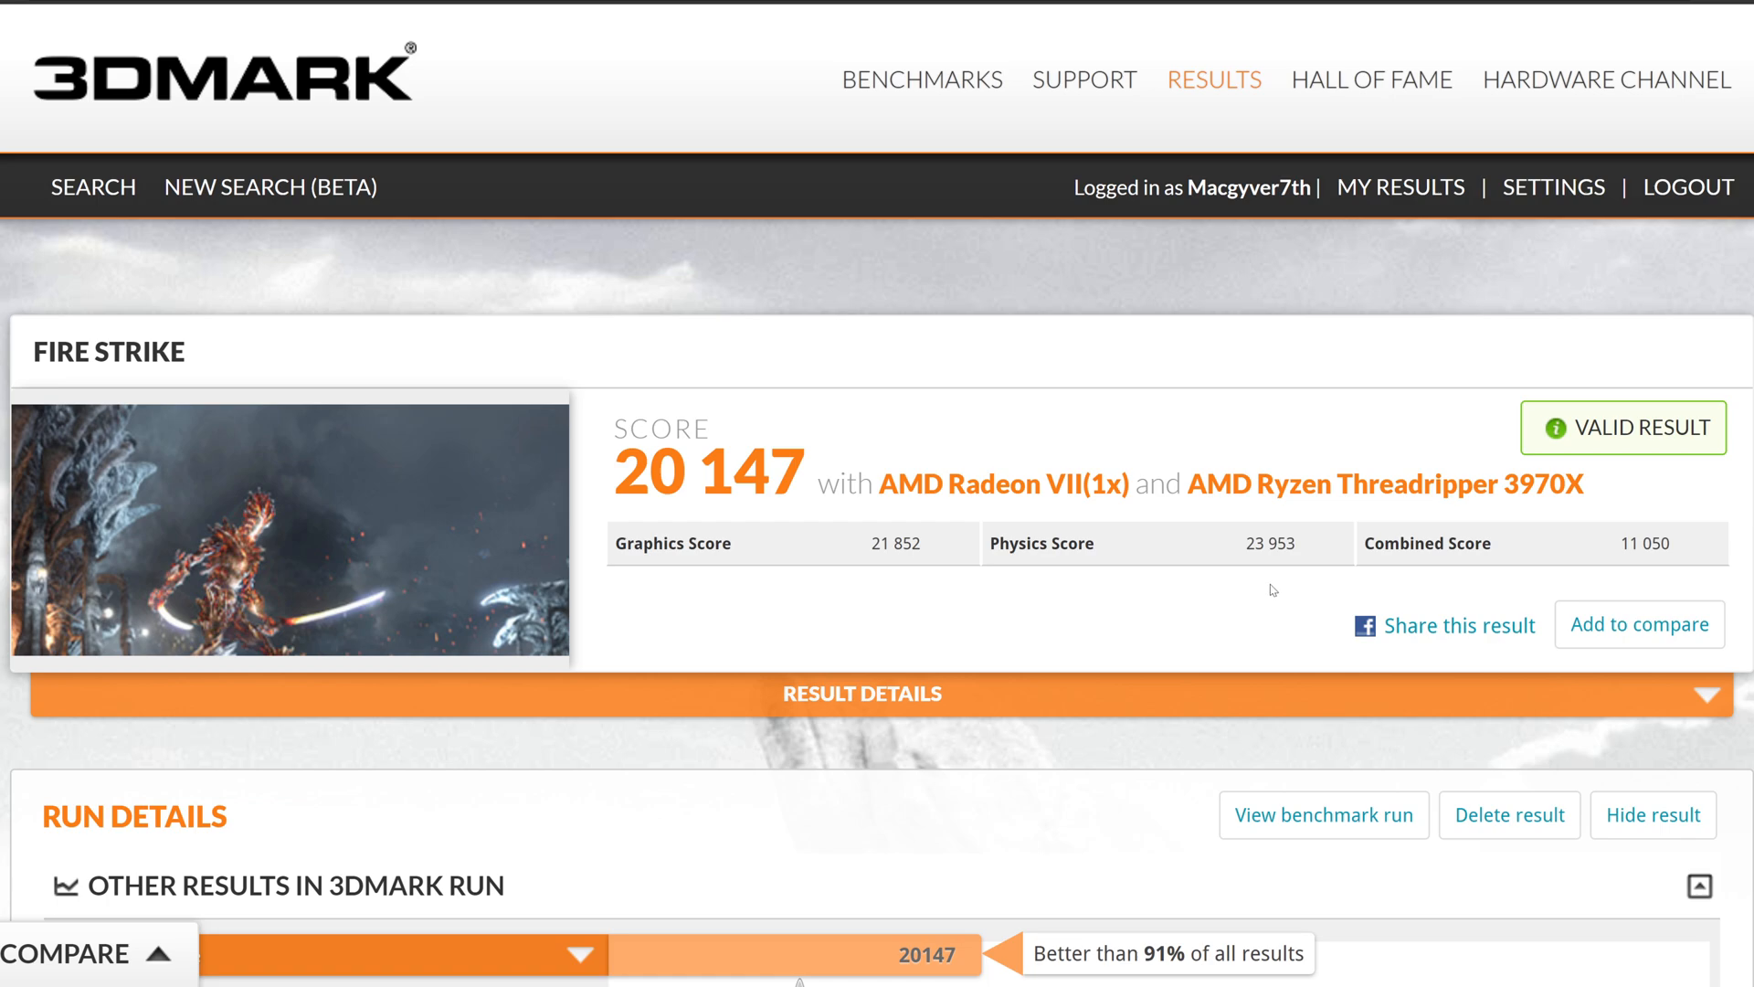
mouse_move(1254, 563)
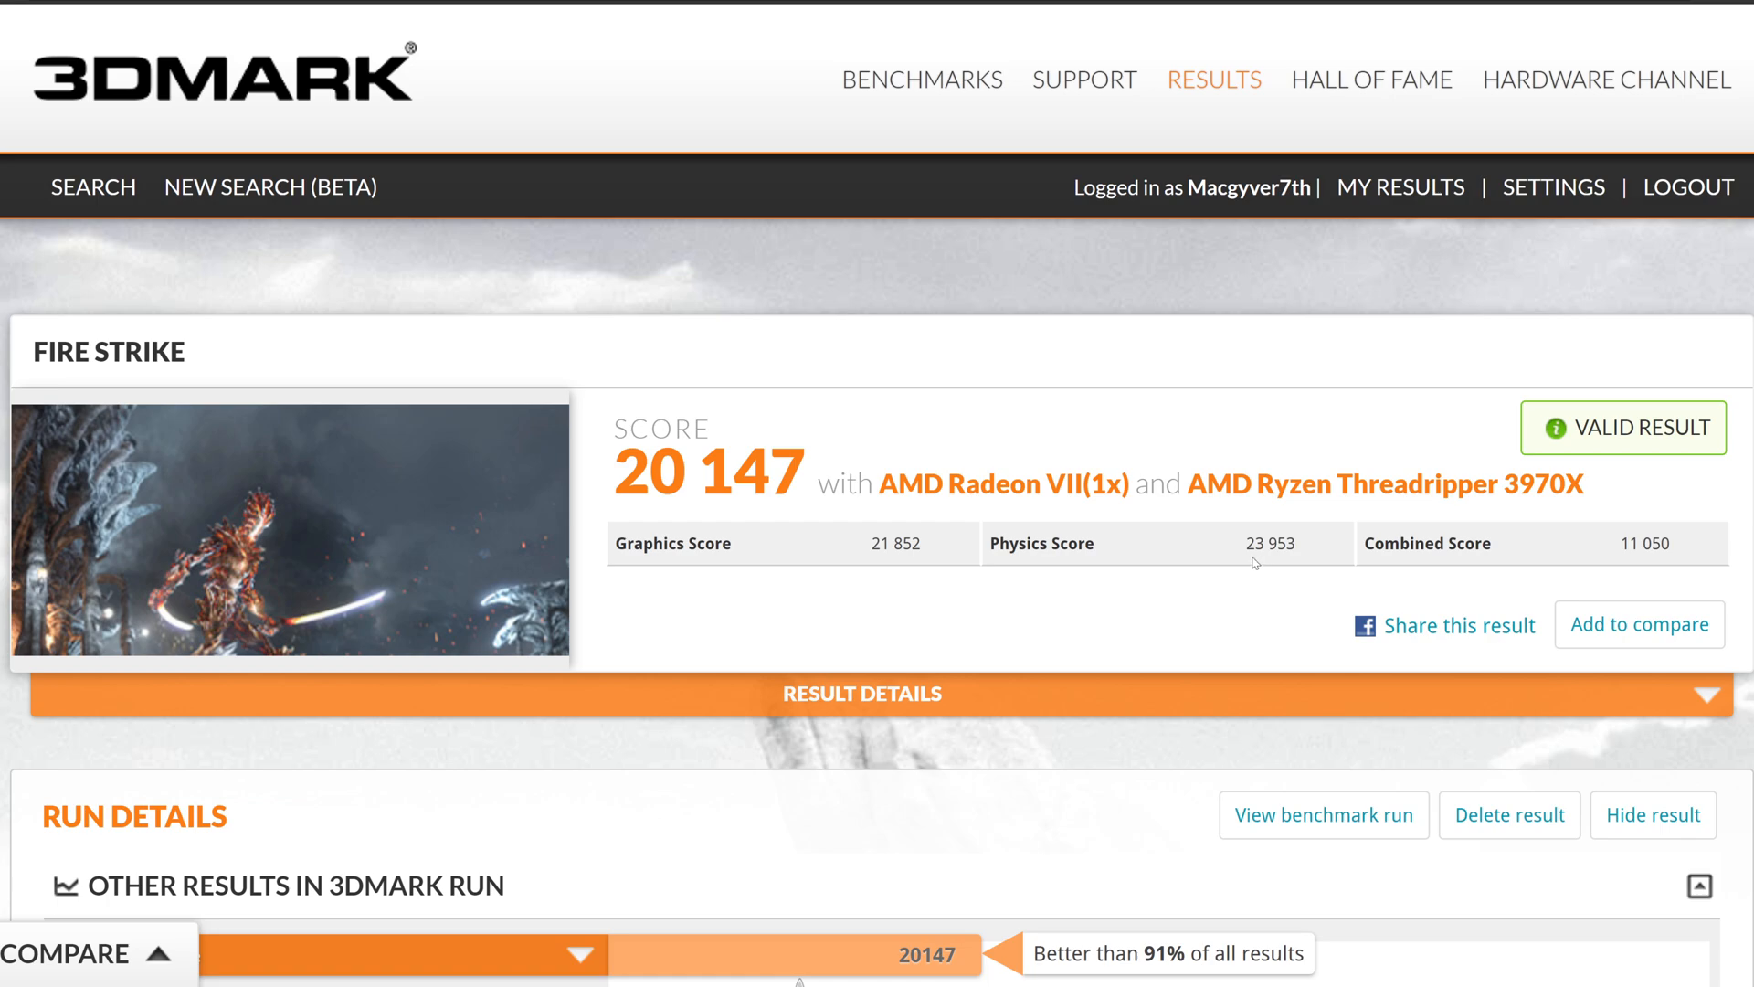
mouse_move(1252, 563)
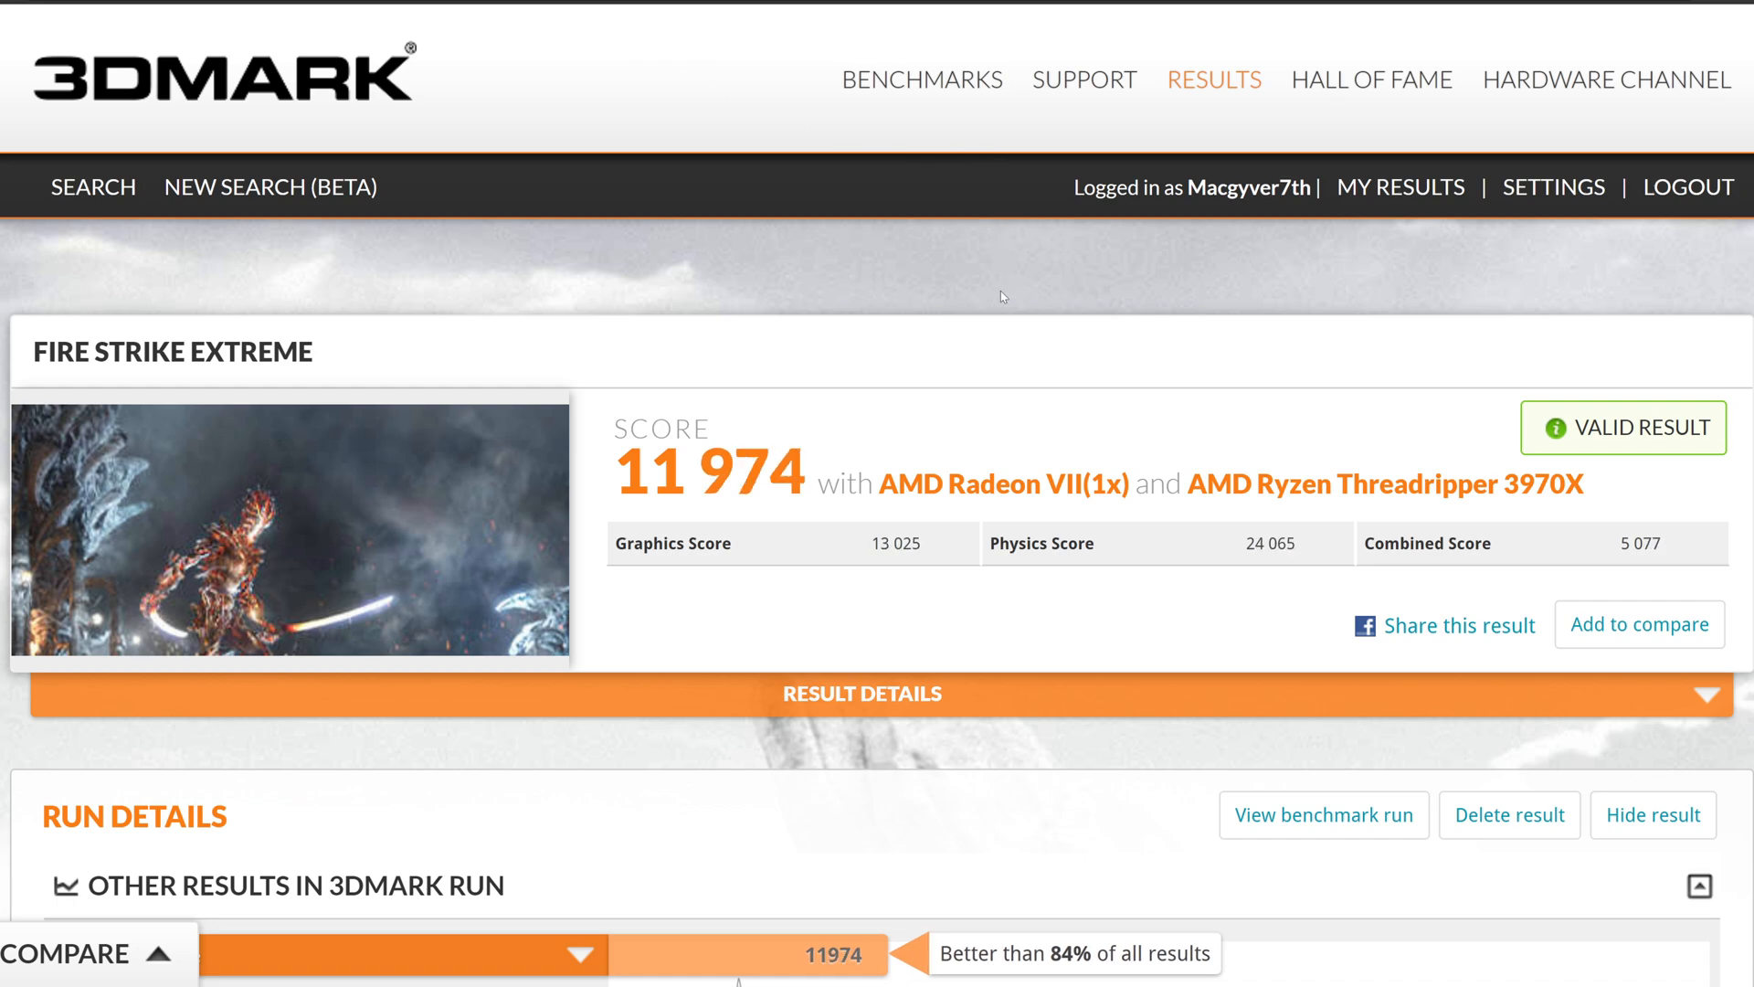
mouse_move(691, 10)
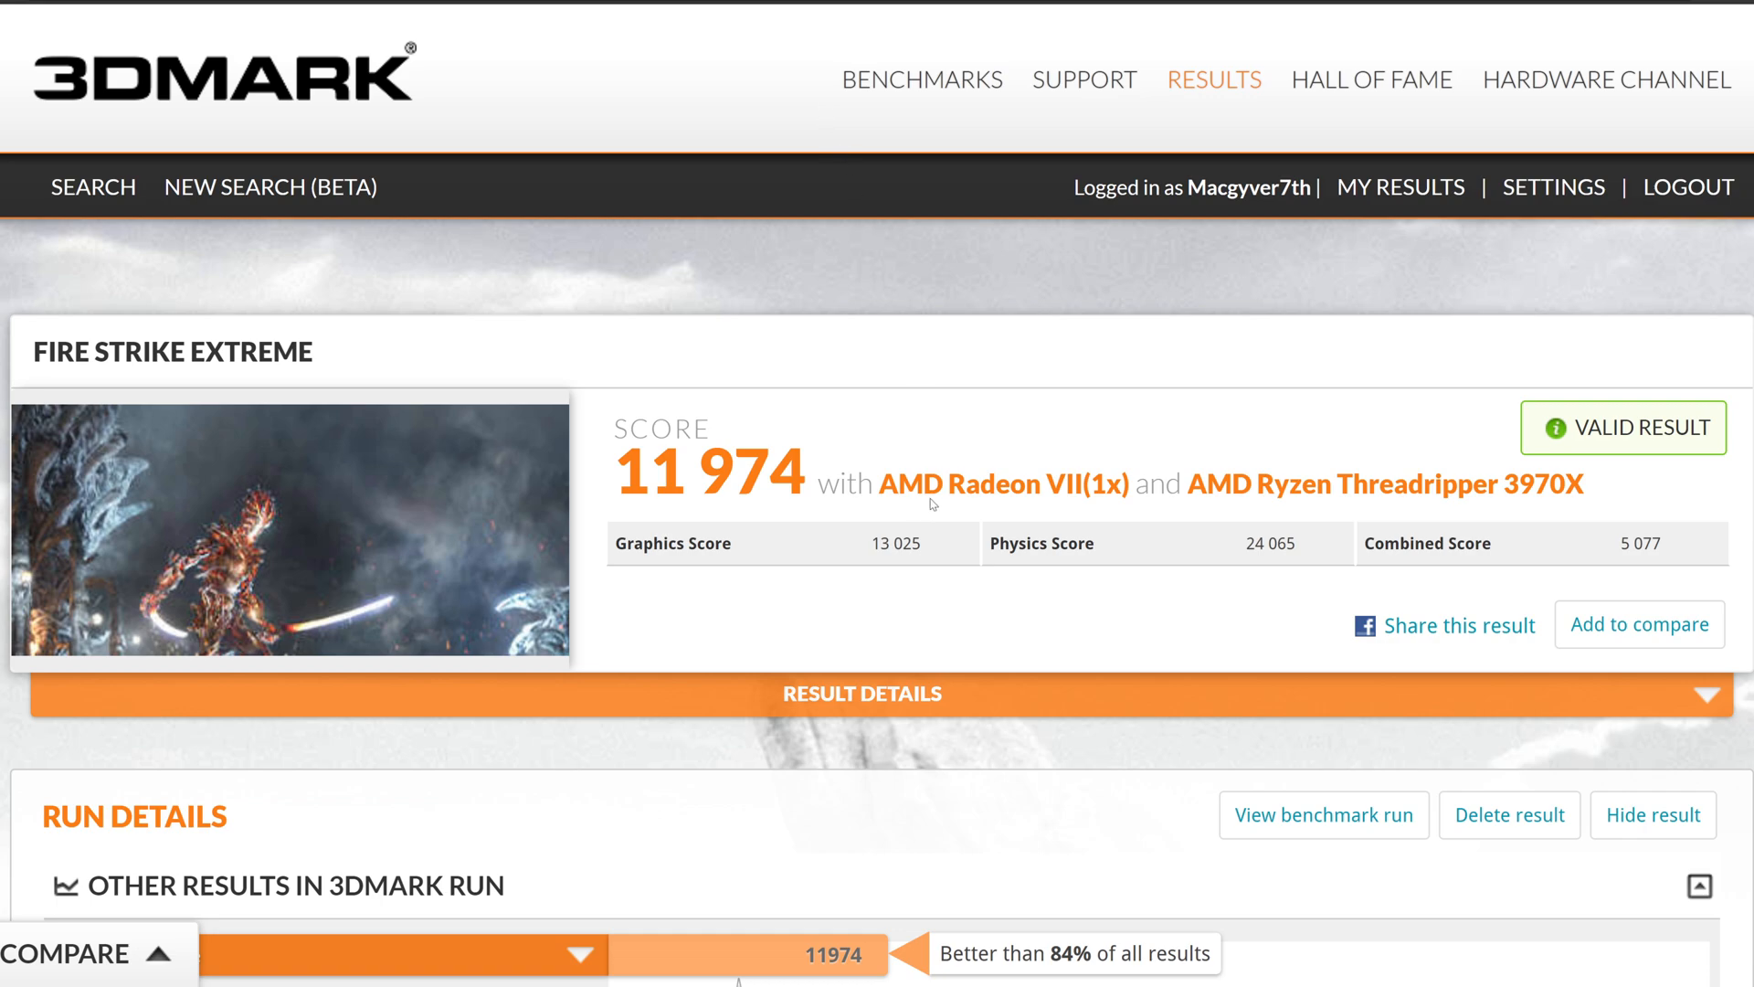
mouse_move(932, 505)
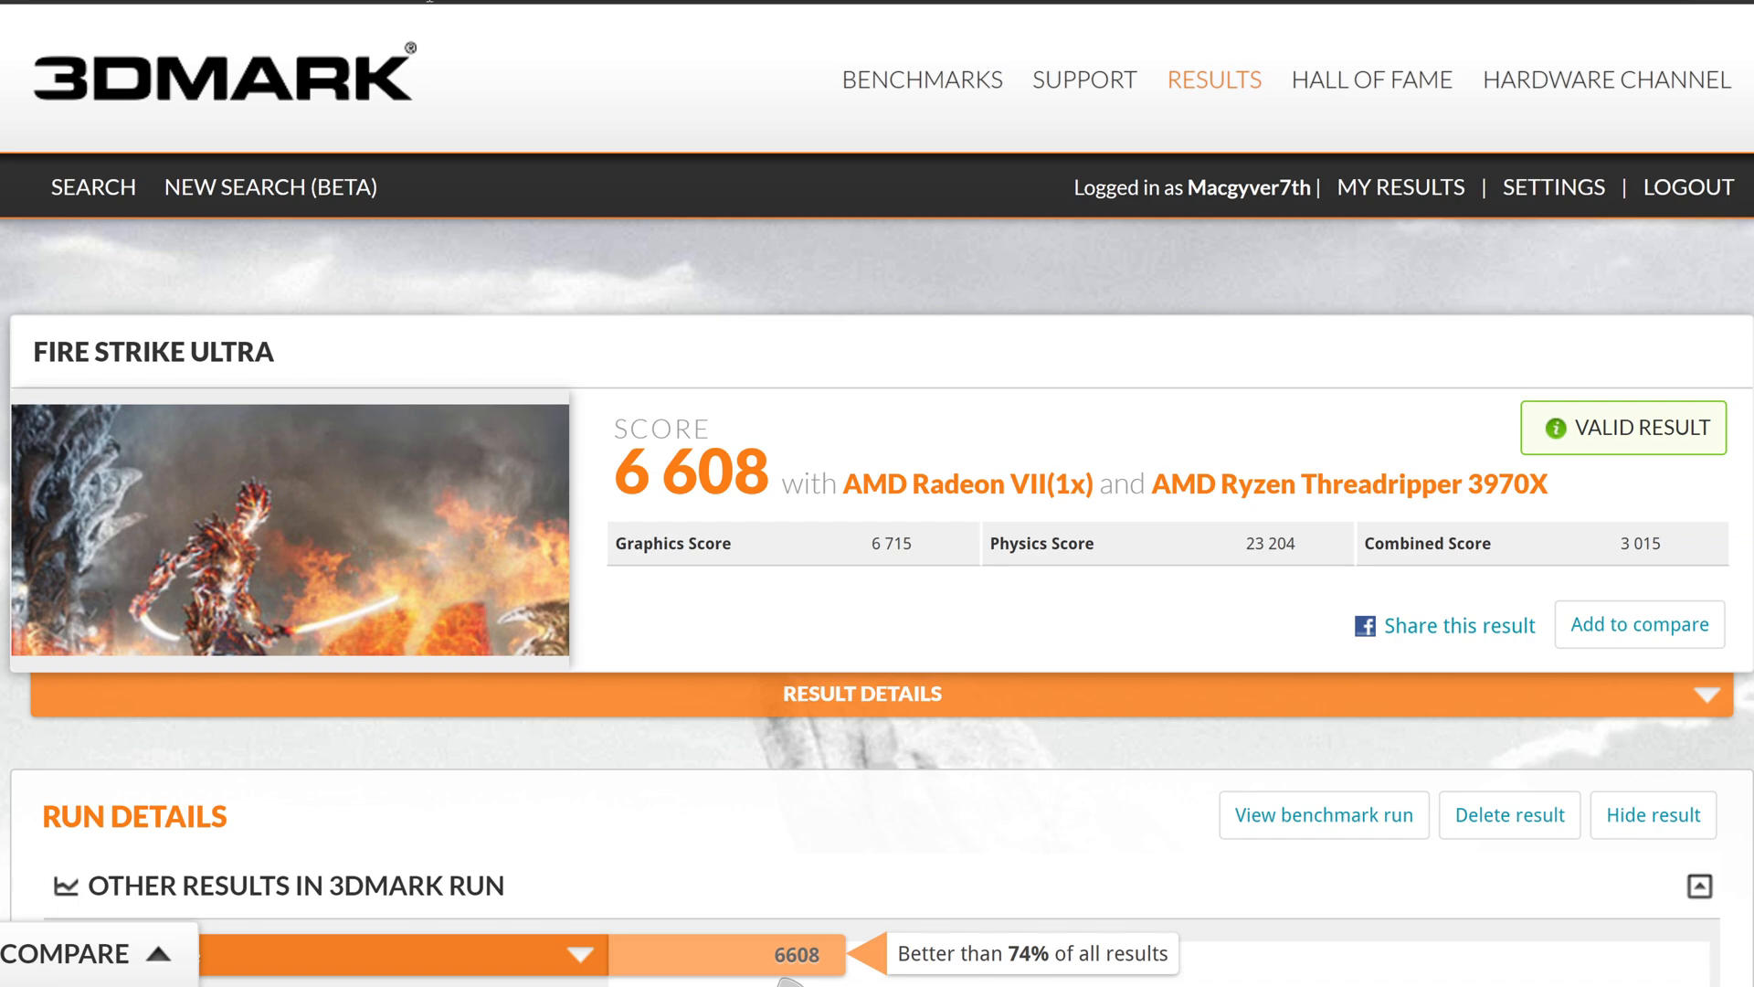
mouse_move(407, 6)
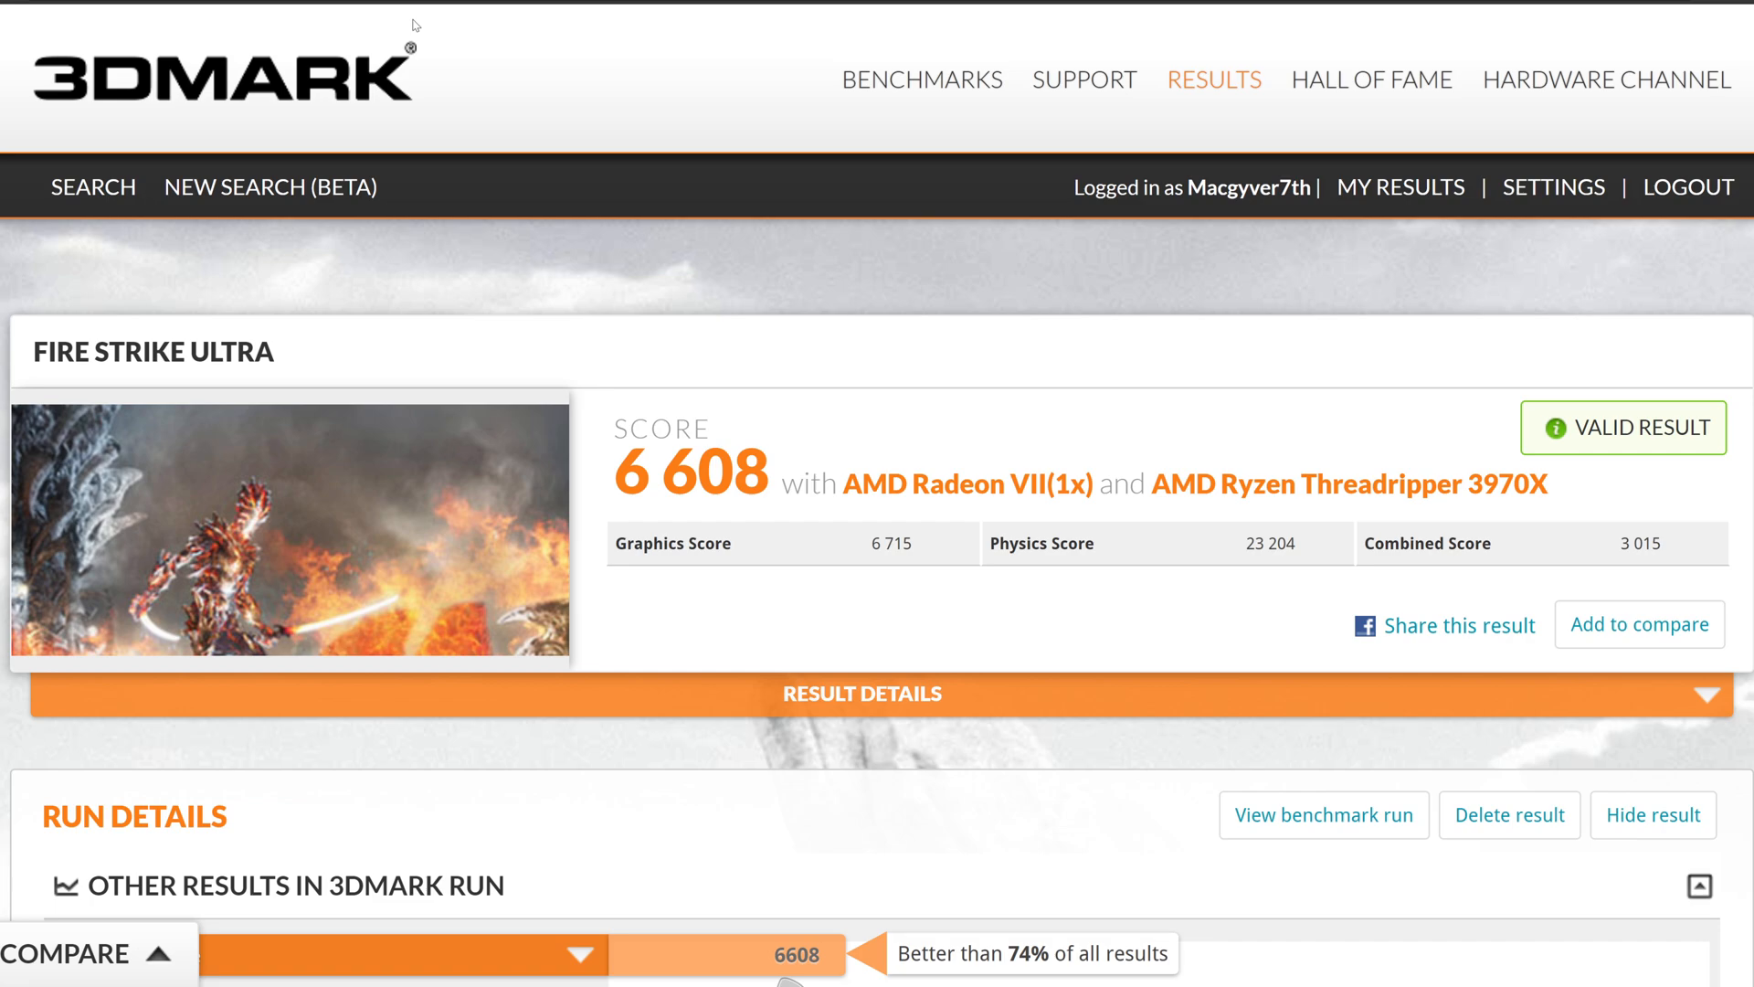
mouse_move(414, 24)
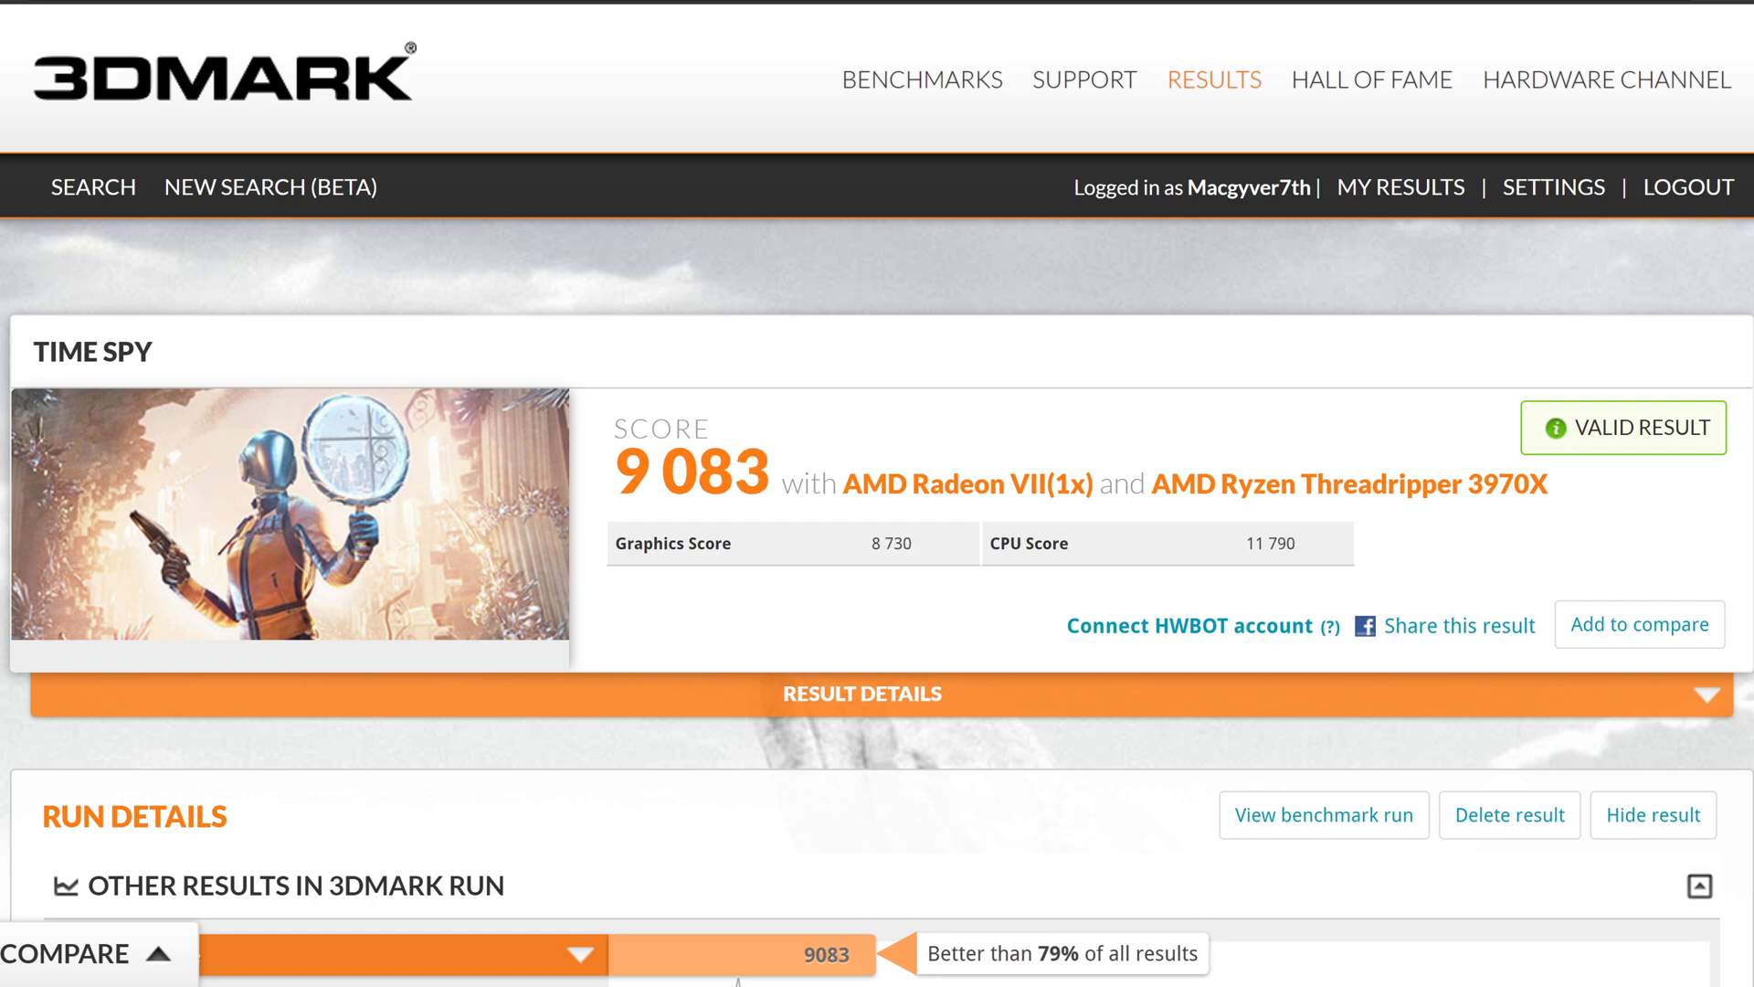
mouse_move(834, 555)
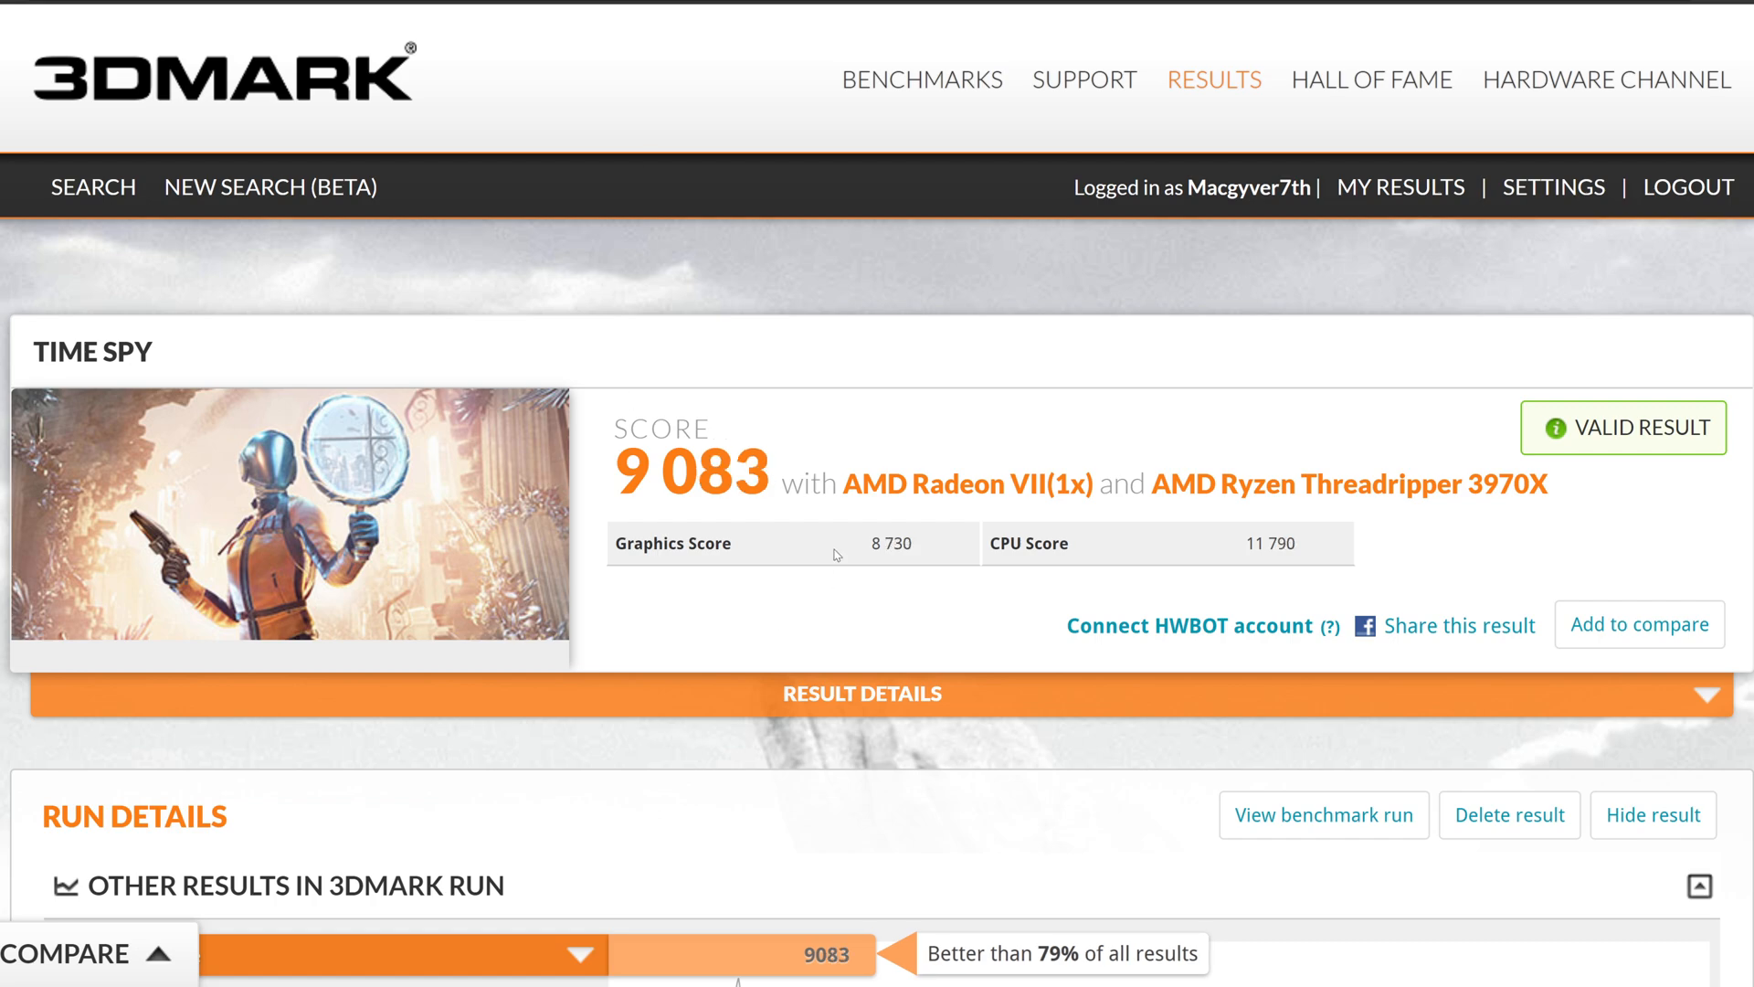
mouse_move(803, 526)
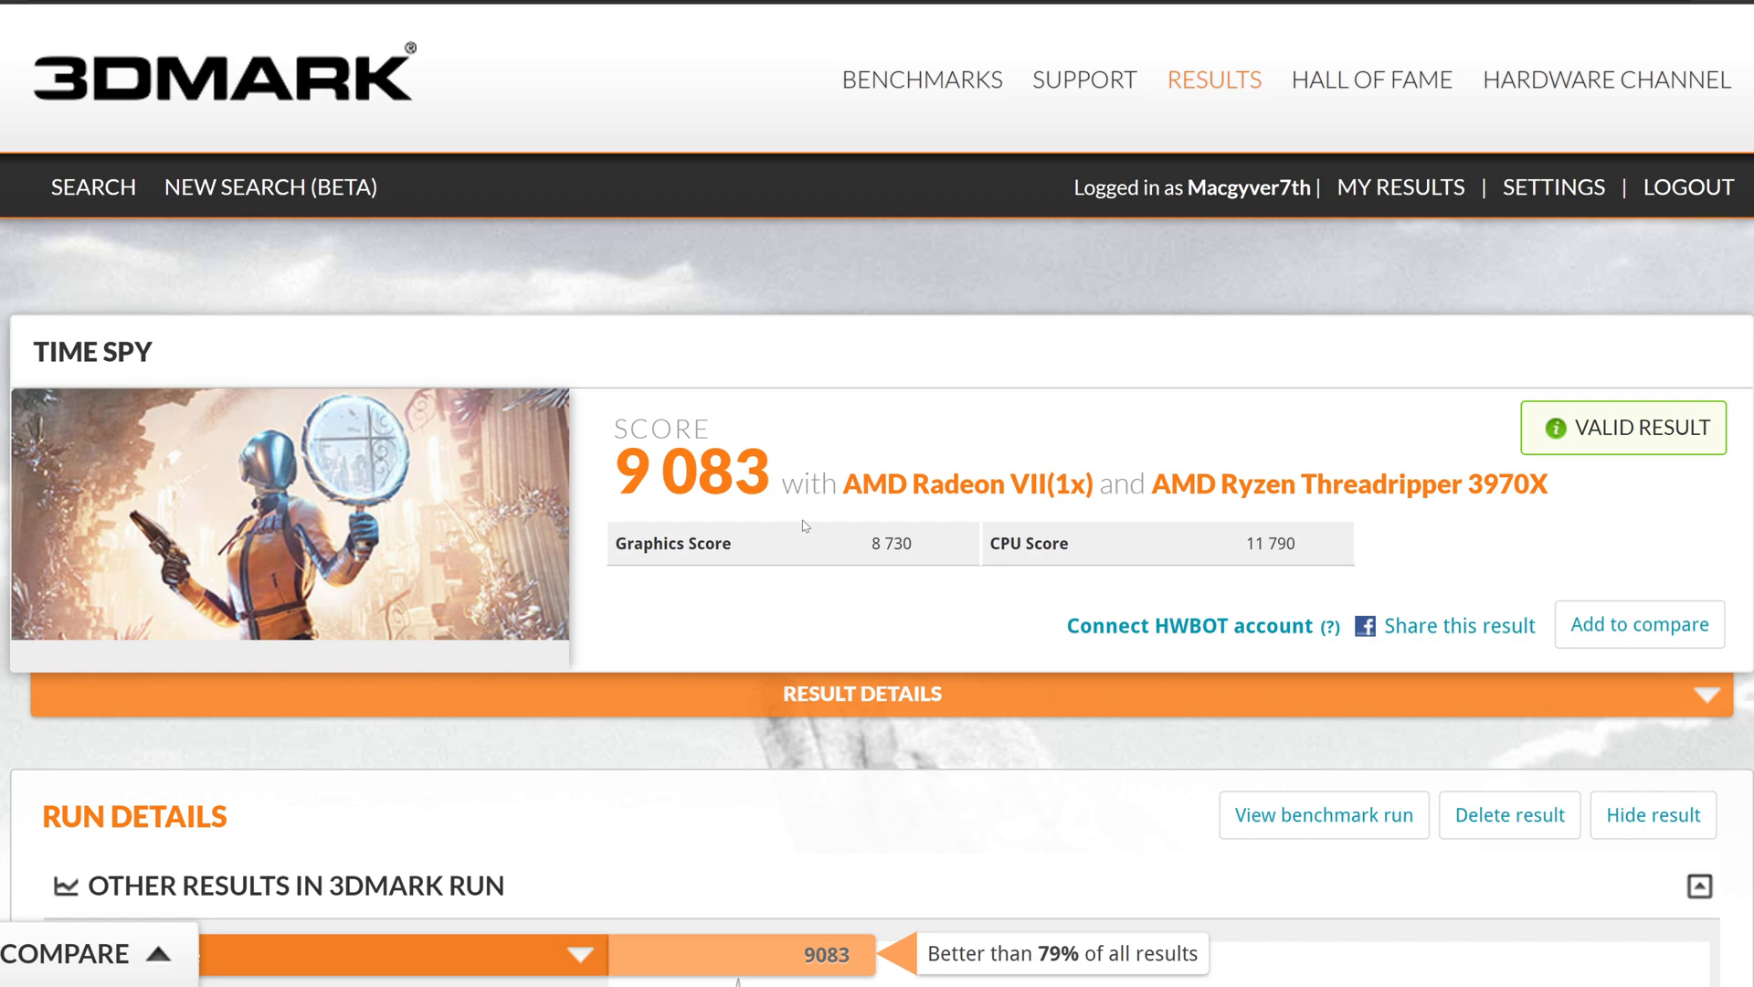
mouse_move(803, 526)
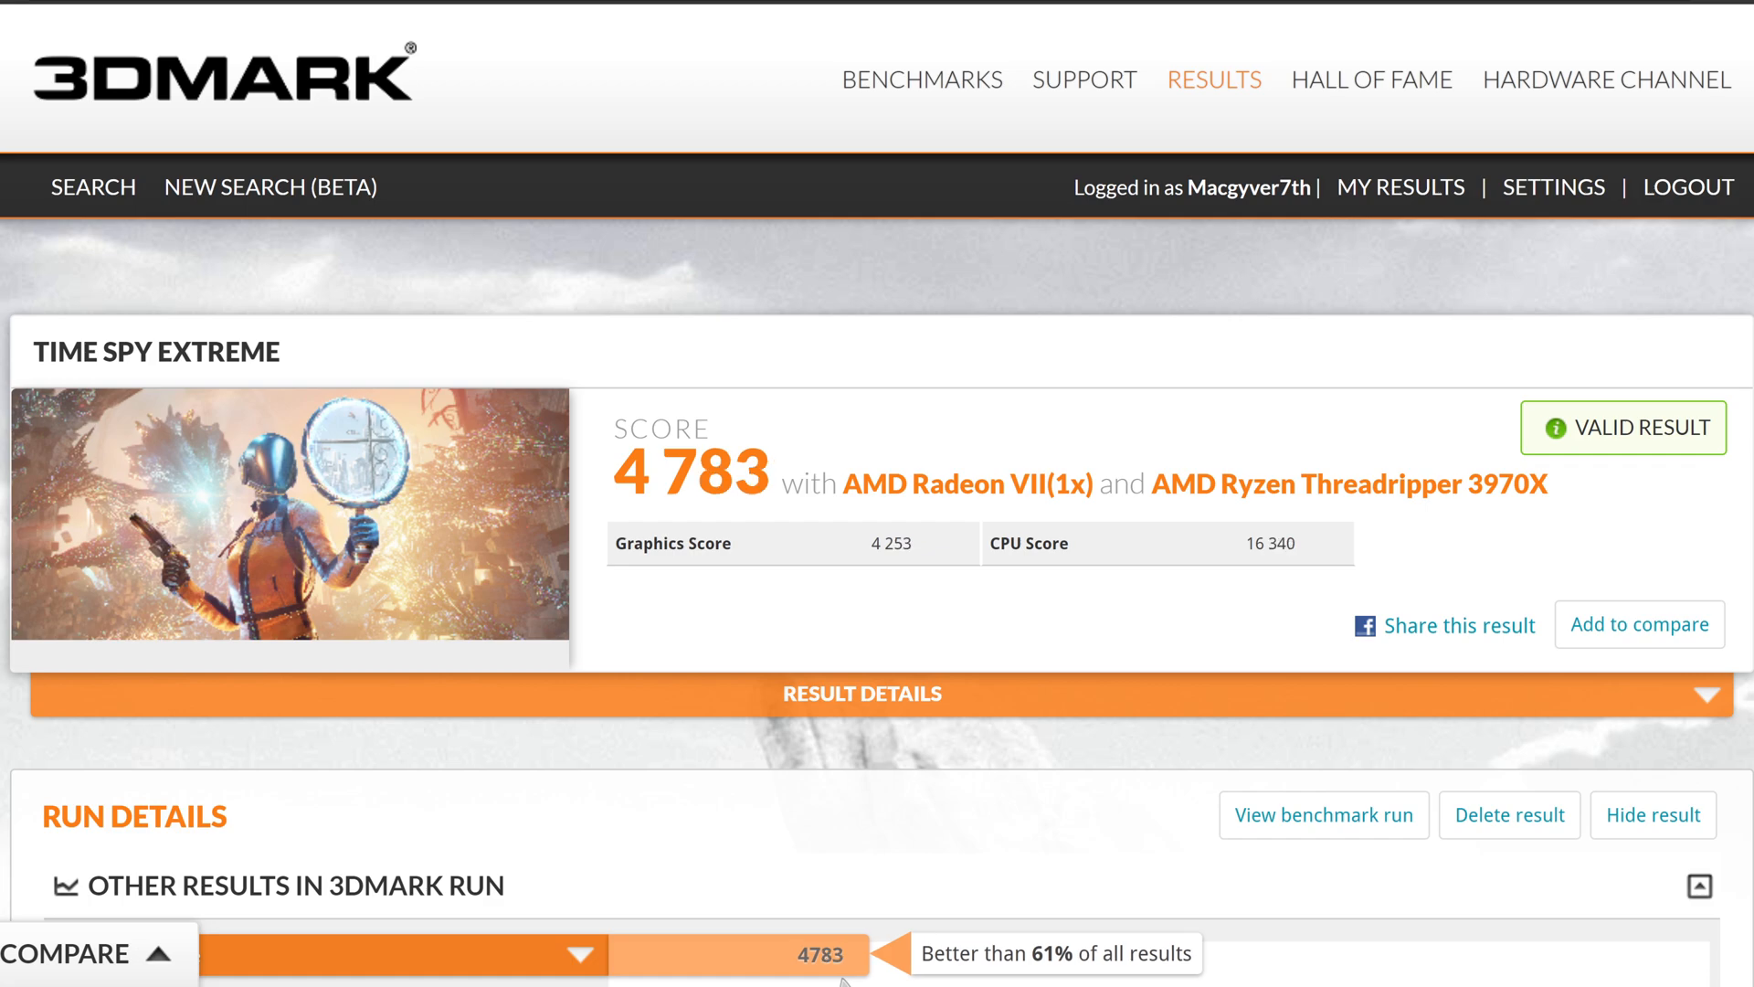
mouse_move(658, 18)
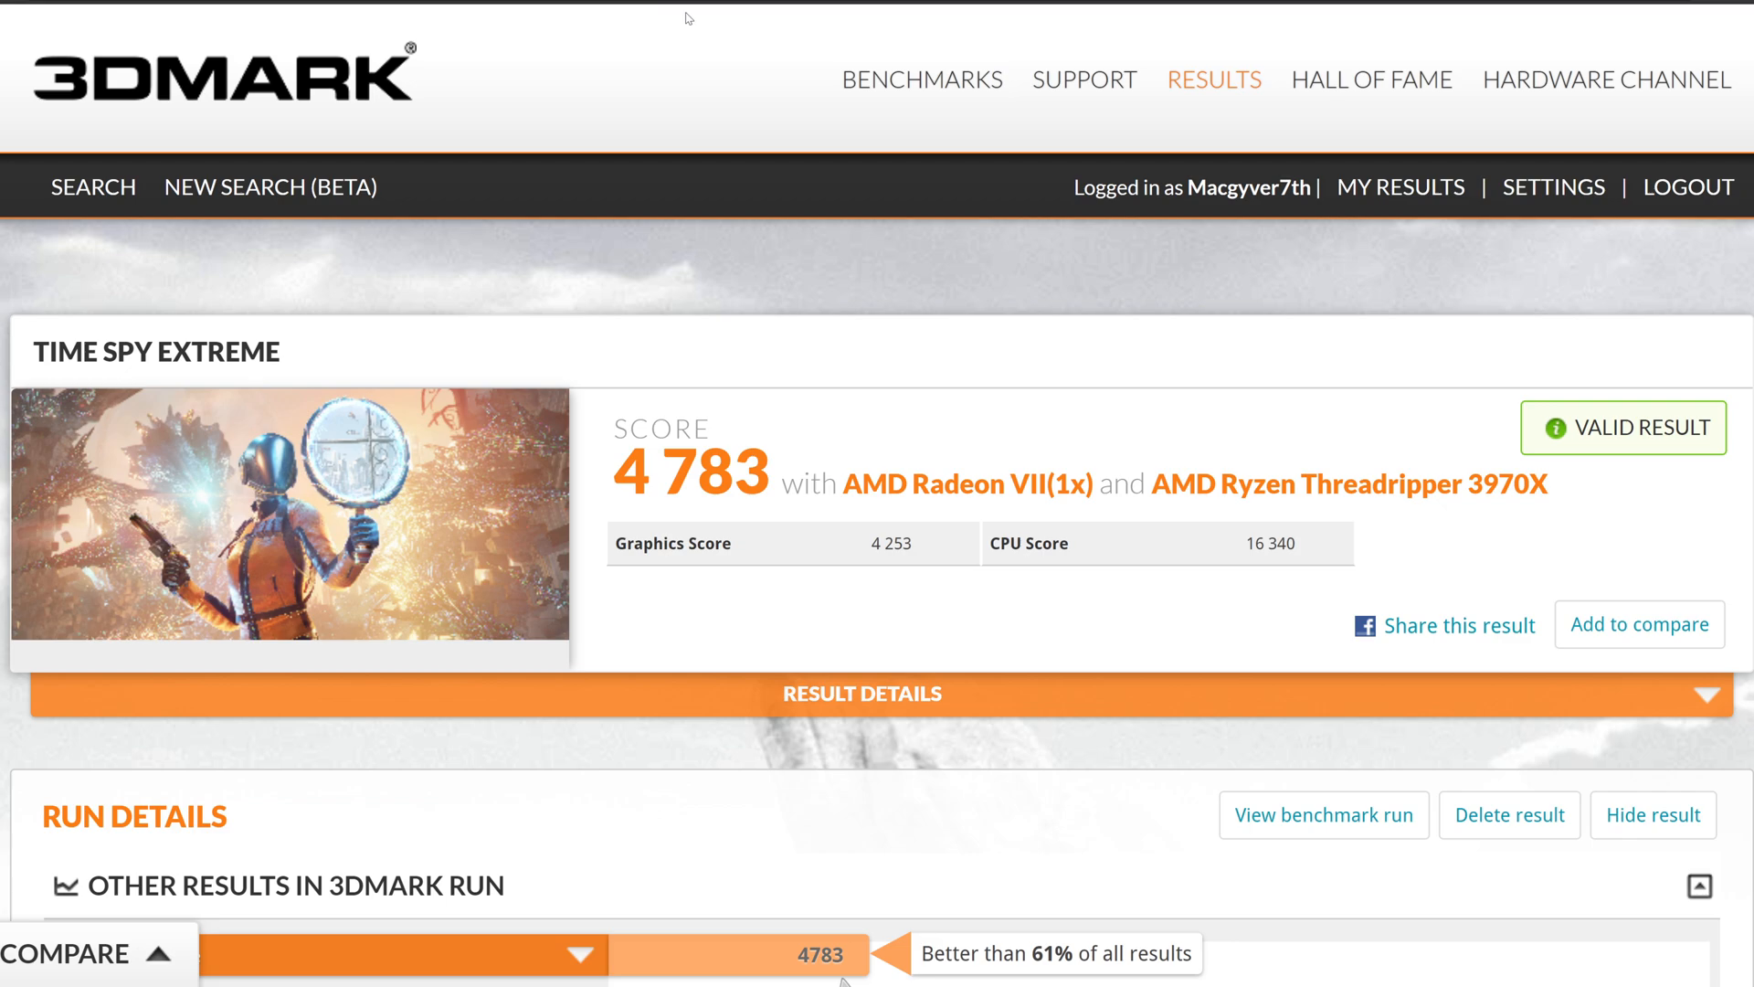
mouse_move(805, 210)
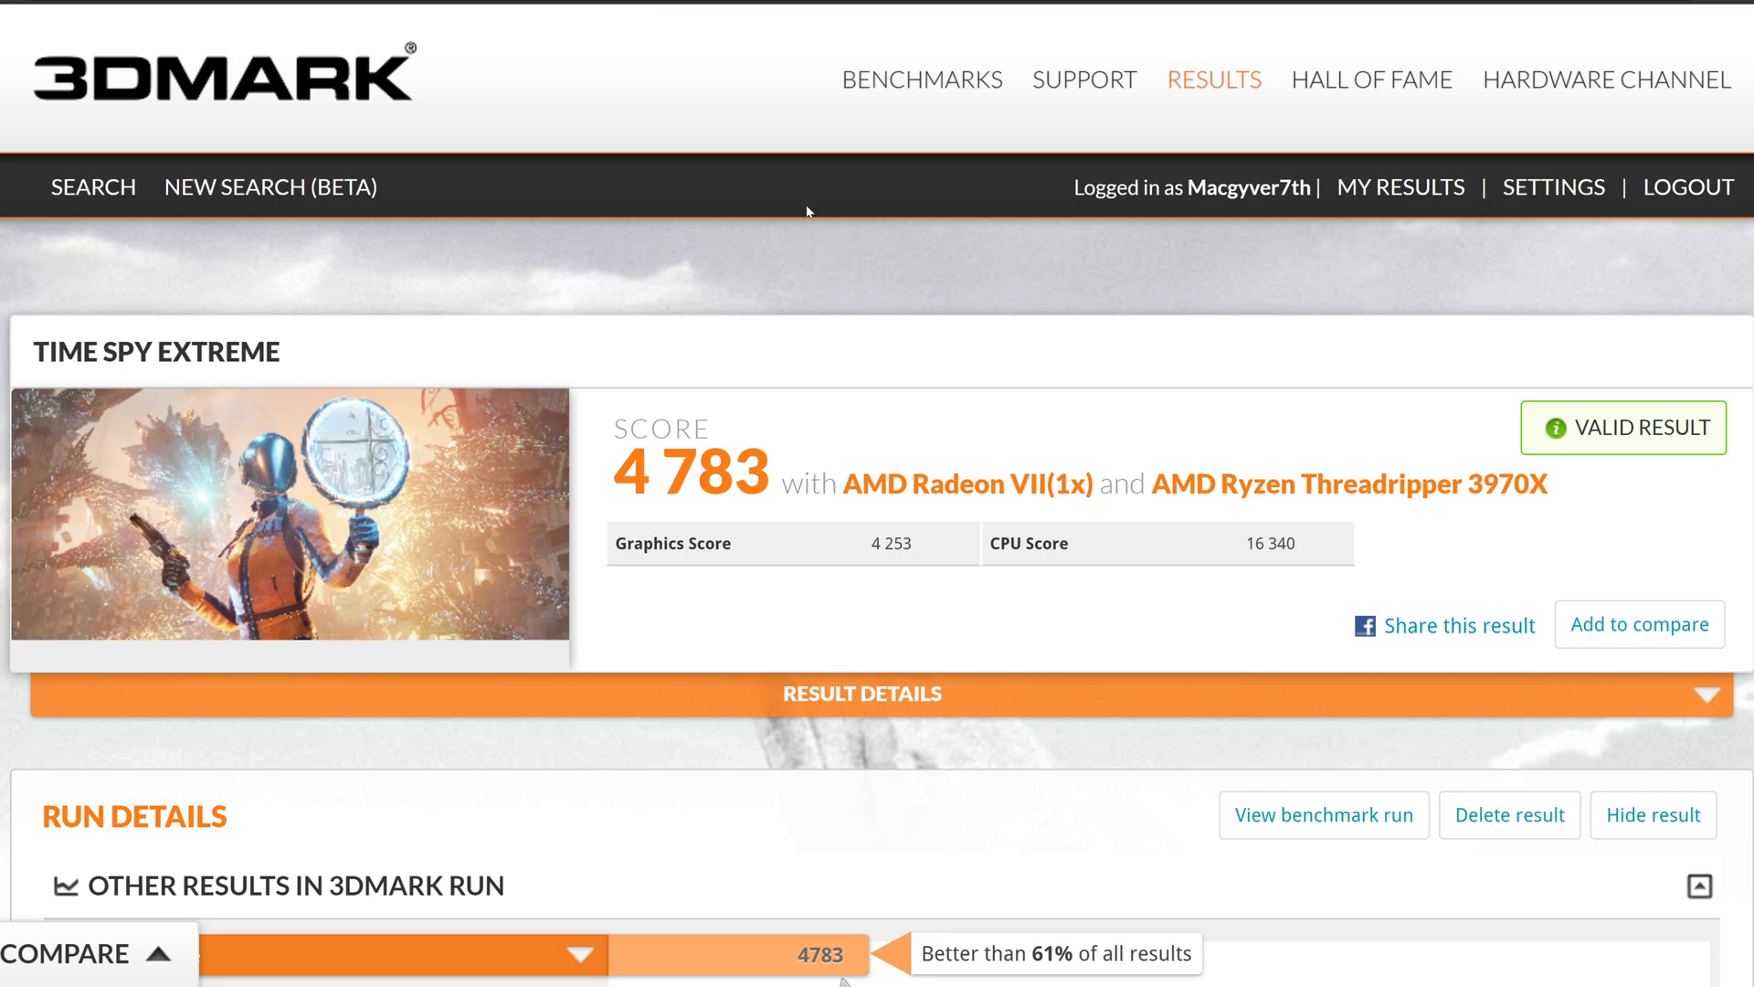